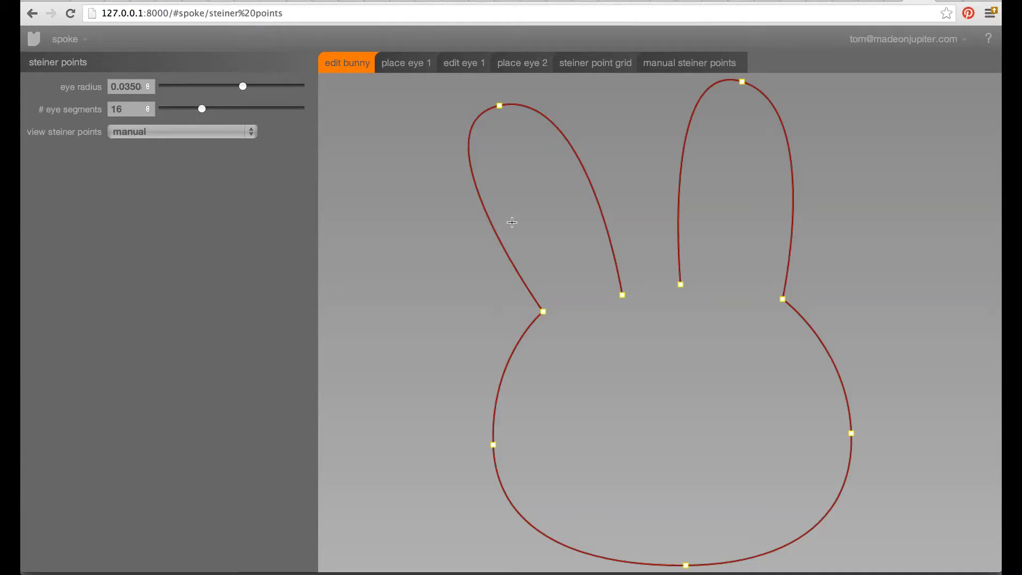
{"action": "mouse_move", "coordinate": [628, 243]}
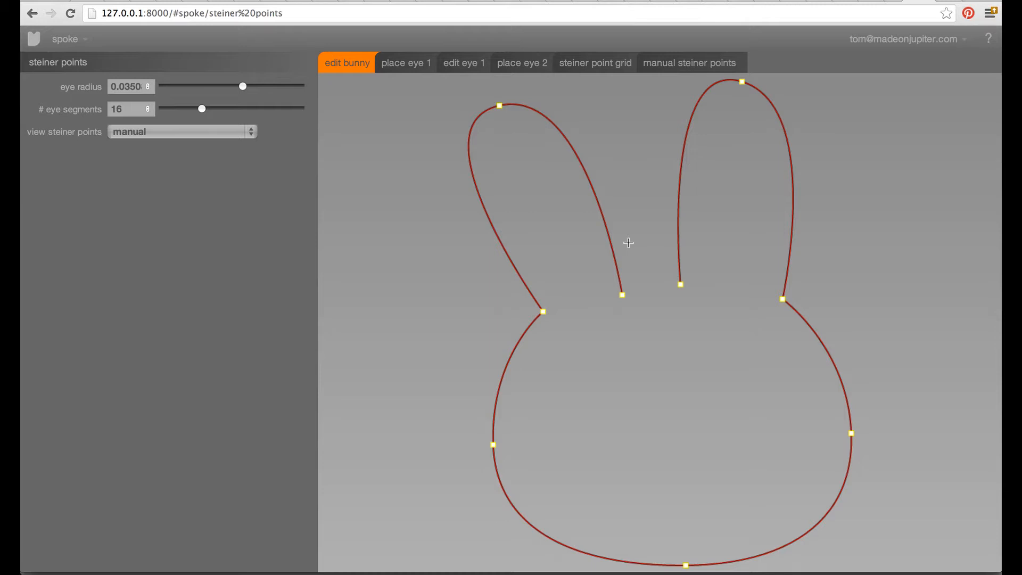
{"action": "mouse_move", "coordinate": [744, 107]}
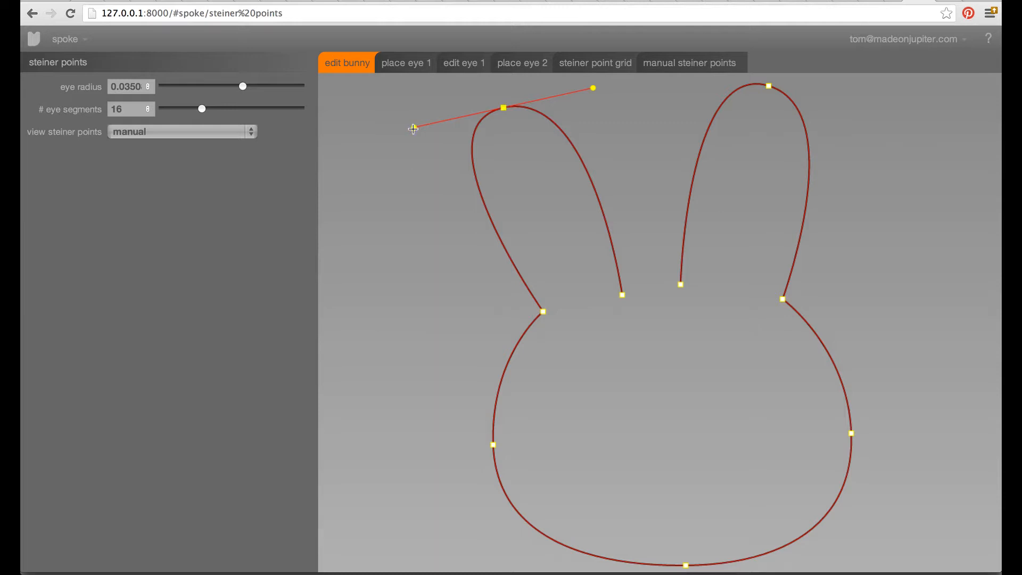
Rotate the tangent handle at the left ear's top control point to reshape that ear.
{"action": "left_click_drag", "start_coordinate": [414, 128], "coordinate": [418, 134]}
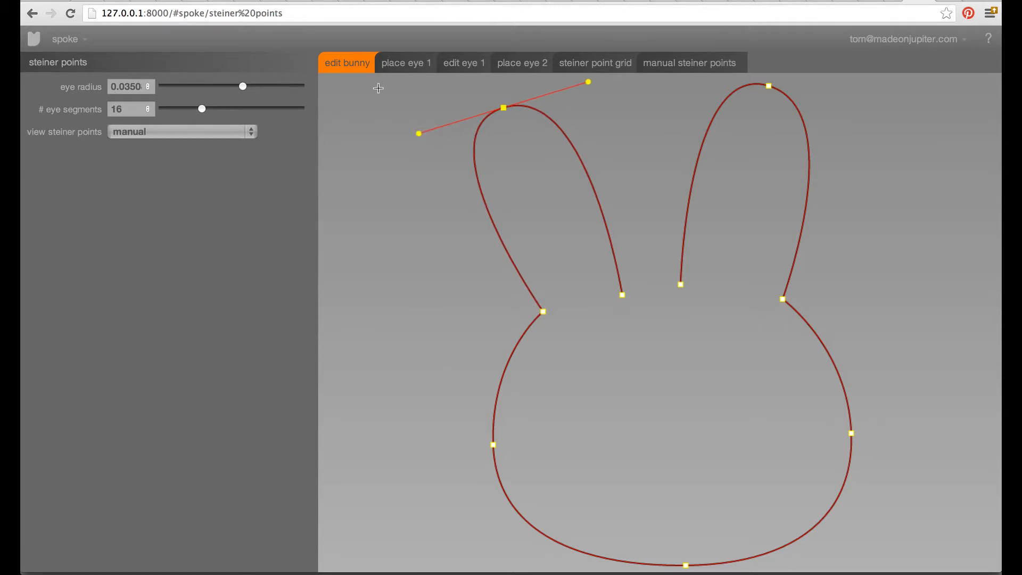
{"action": "left_click", "coordinate": [405, 62]}
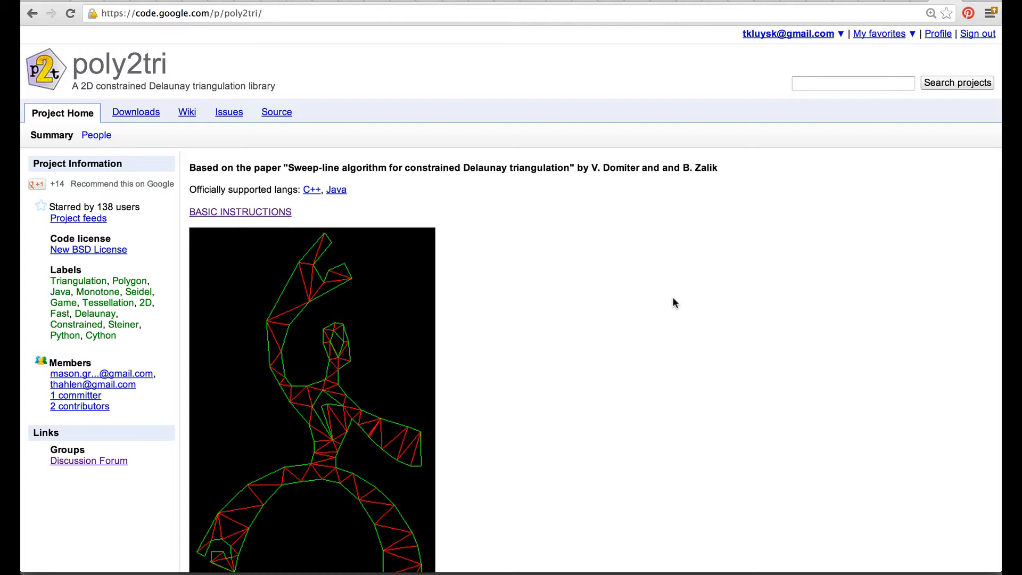
{"action": "mouse_move", "coordinate": [931, 44]}
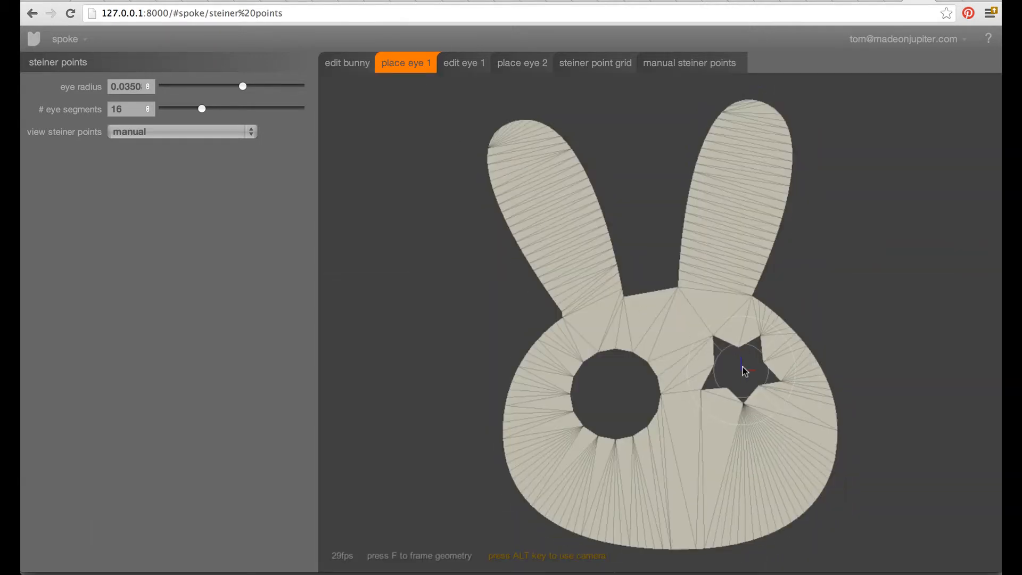
Reposition the star eye, then give the round eye 14 segments and radius 0.0410.
{"action": "left_click_drag", "start_coordinate": [743, 372], "coordinate": [724, 383]}
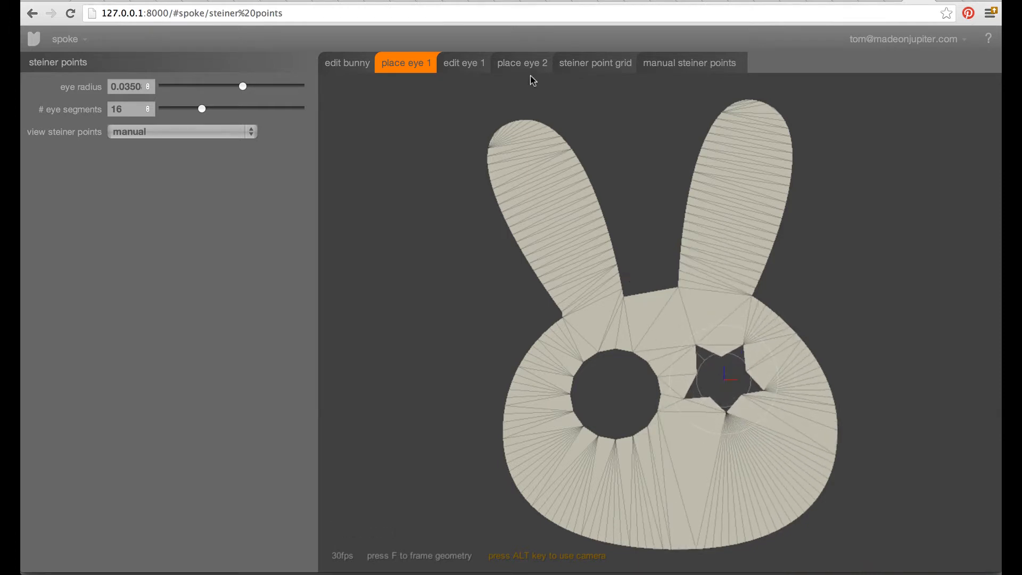
{"action": "left_click", "coordinate": [521, 63]}
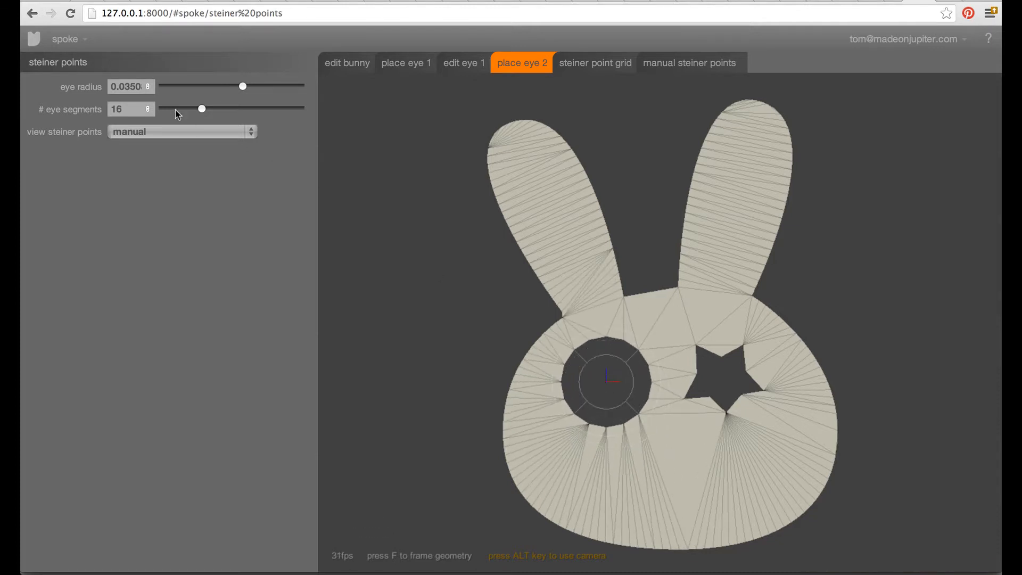
{"action": "left_click_drag", "start_coordinate": [201, 109], "coordinate": [170, 109]}
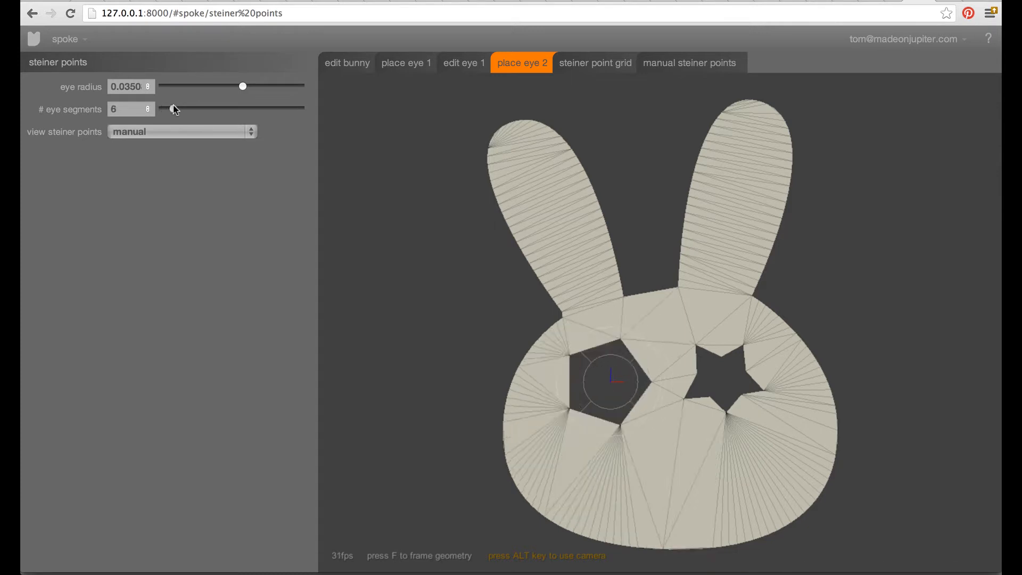
{"action": "left_click_drag", "start_coordinate": [174, 108], "coordinate": [197, 109]}
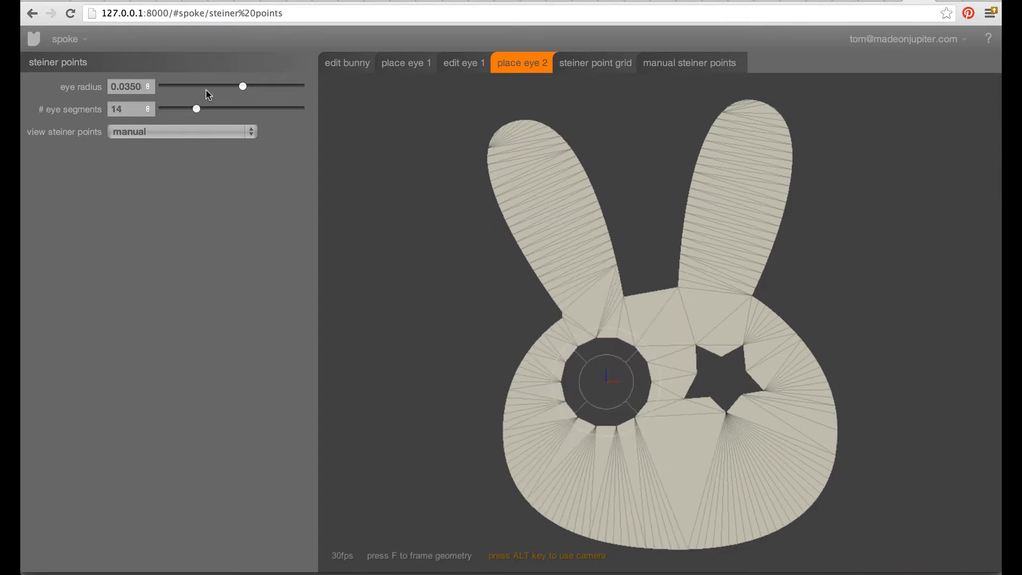
{"action": "left_click_drag", "start_coordinate": [243, 87], "coordinate": [228, 86]}
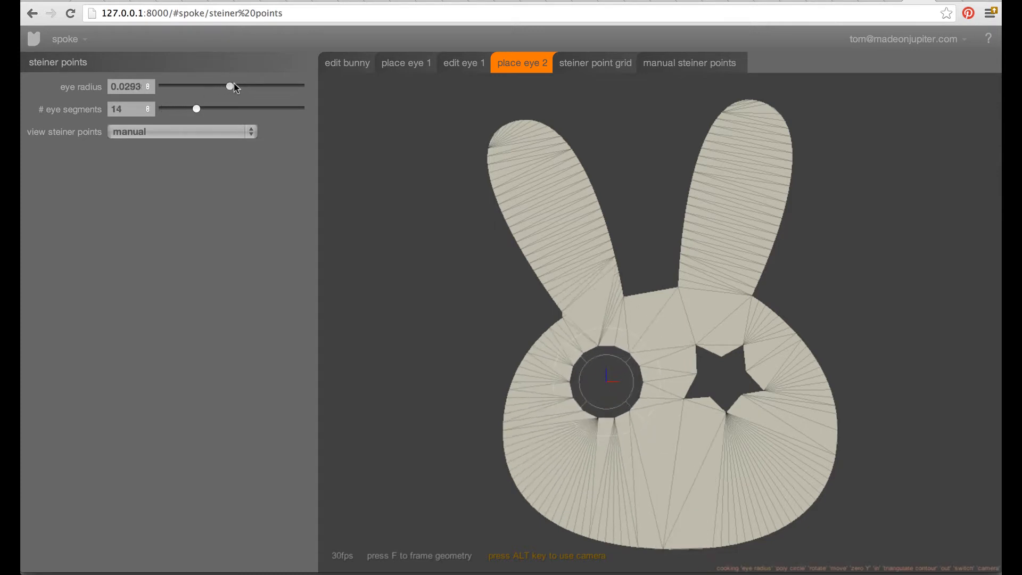
{"action": "left_click_drag", "start_coordinate": [229, 87], "coordinate": [255, 87]}
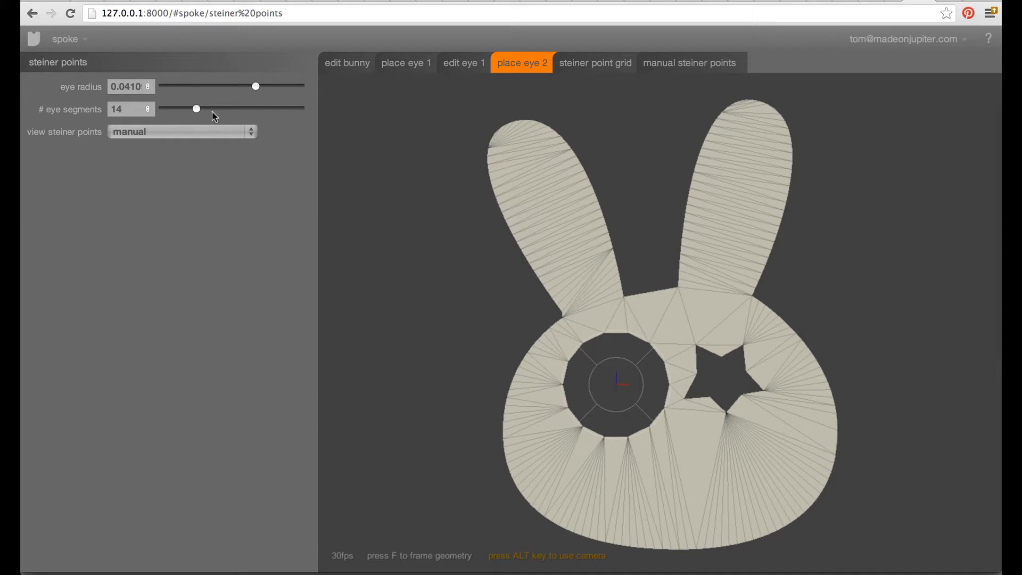
Reduce the round eye to 11 segments and bring up manual Steiner point settings.
{"action": "left_click_drag", "start_coordinate": [197, 107], "coordinate": [201, 109]}
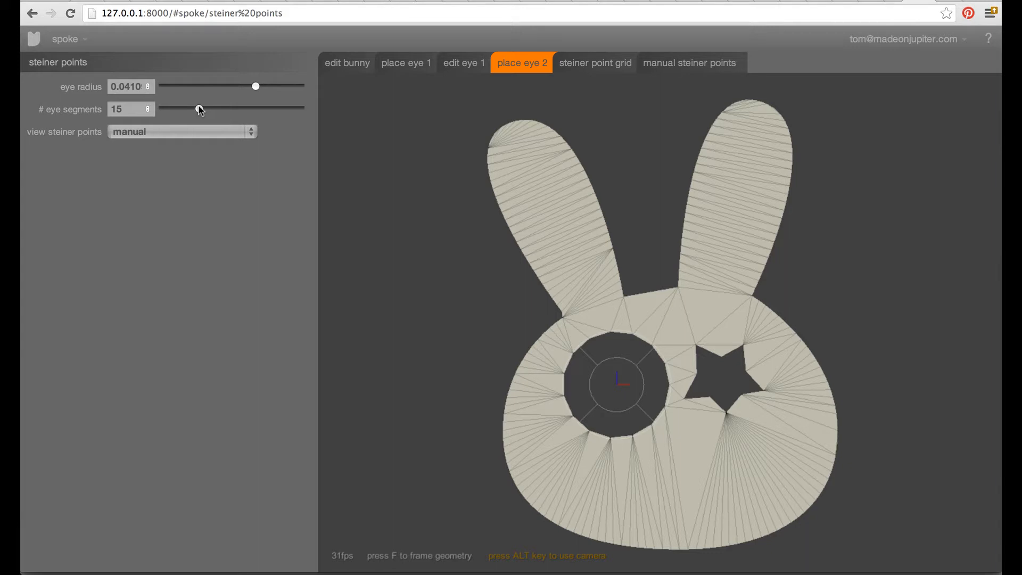
{"action": "left_click_drag", "start_coordinate": [199, 108], "coordinate": [188, 108]}
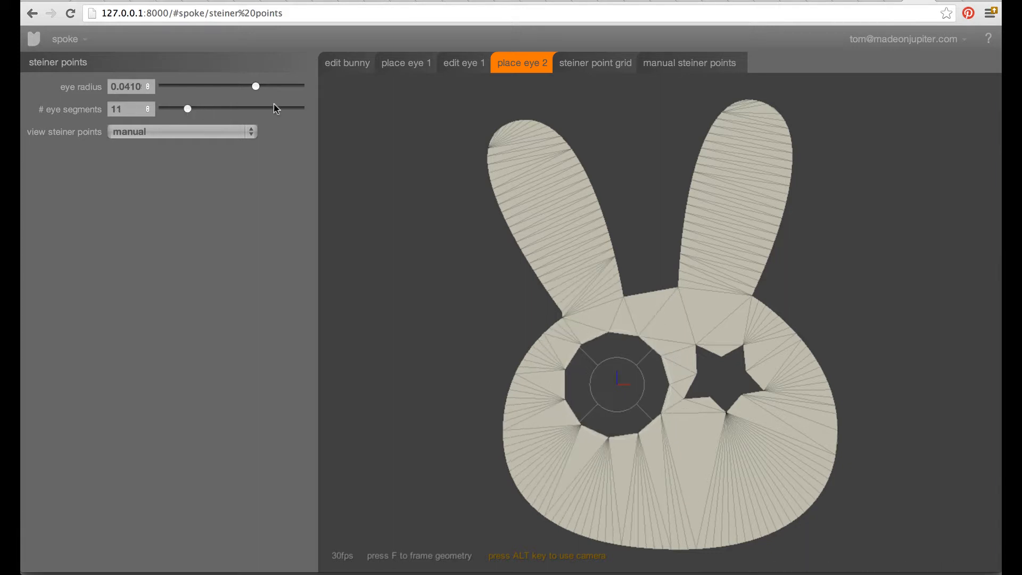
{"action": "left_click", "coordinate": [689, 63]}
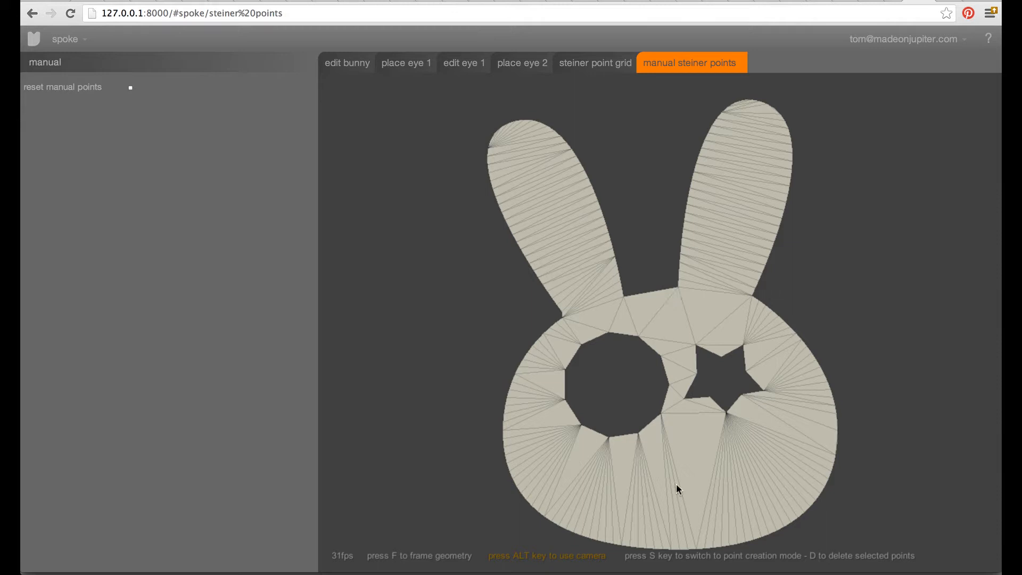
Place manual Steiner points along the ears and around the bunny's body.
{"action": "left_click", "coordinate": [768, 460]}
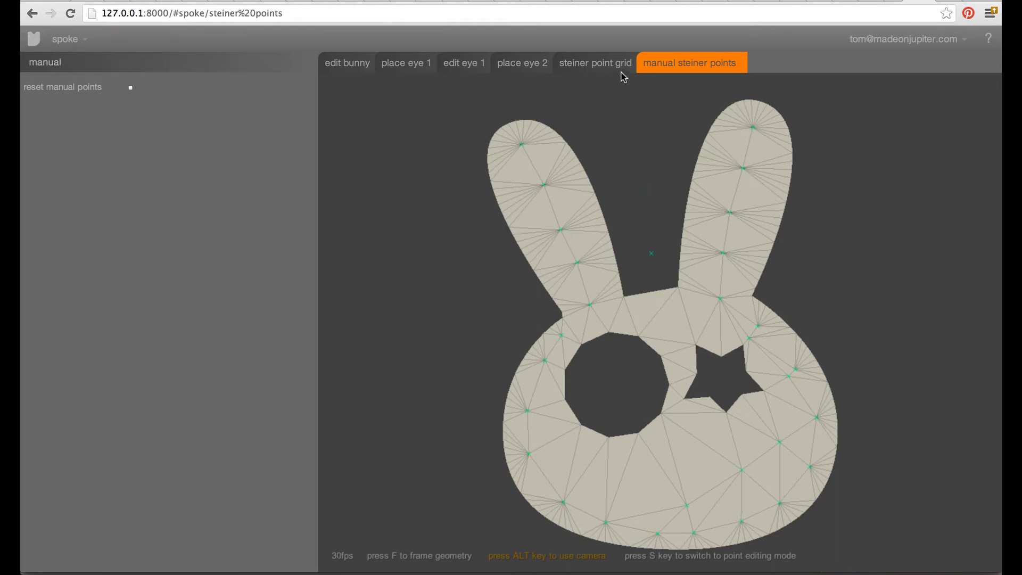
Switch to Steiner point grid triangulation and set grid resolution to 17.
{"action": "left_click", "coordinate": [594, 63]}
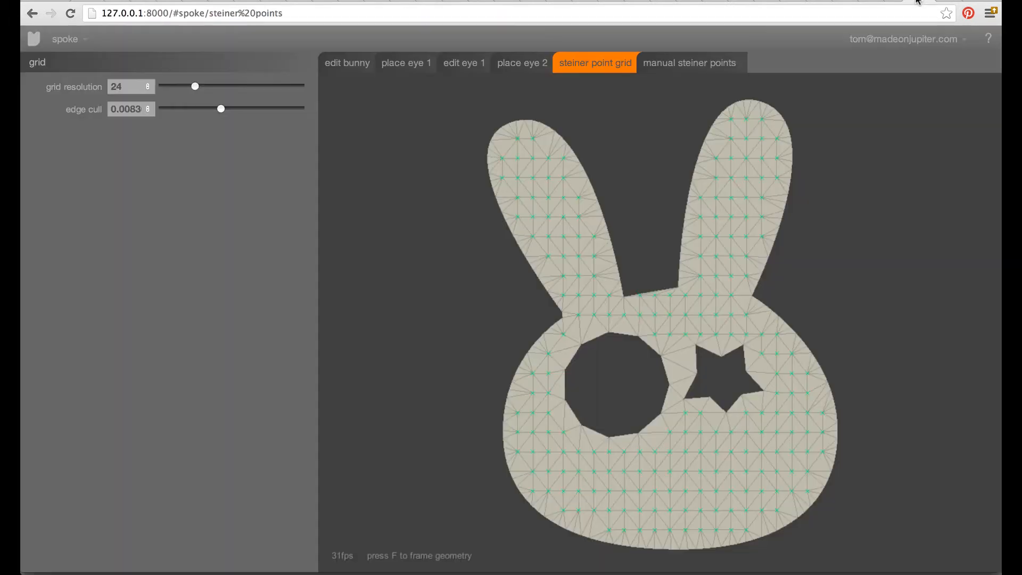
{"action": "mouse_move", "coordinate": [787, 219]}
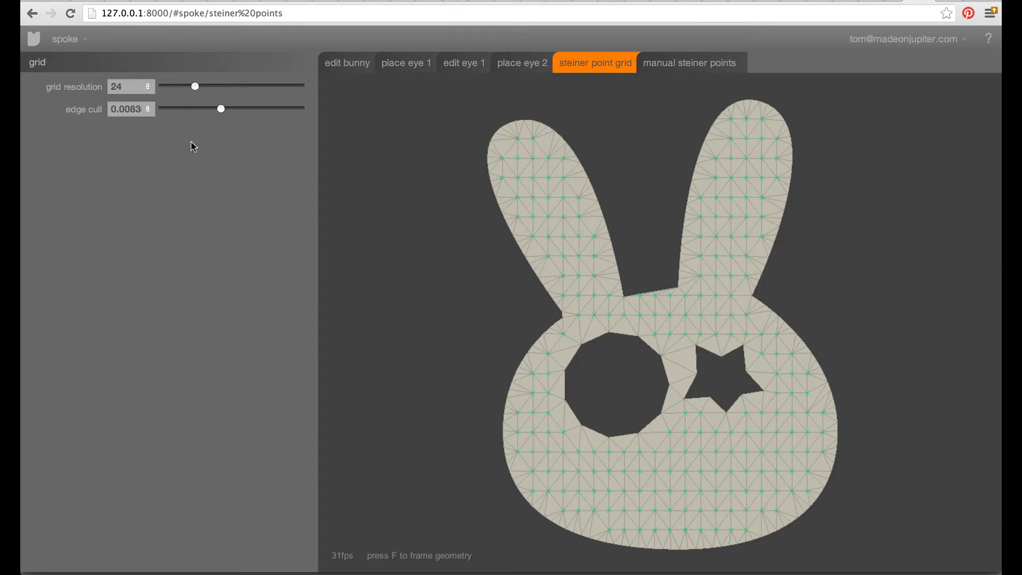
{"action": "left_click_drag", "start_coordinate": [195, 86], "coordinate": [171, 86]}
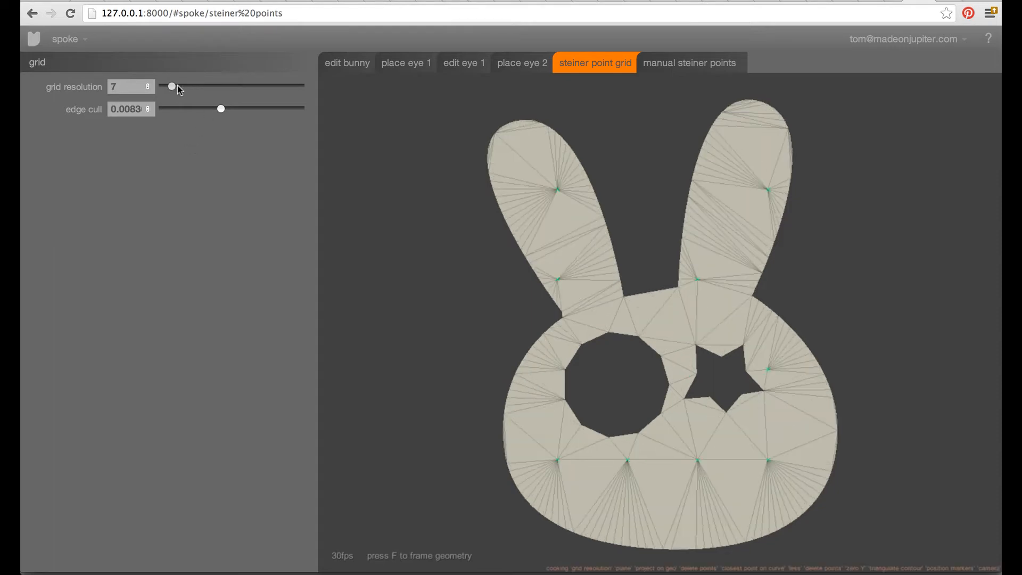
{"action": "left_click_drag", "start_coordinate": [172, 86], "coordinate": [156, 86]}
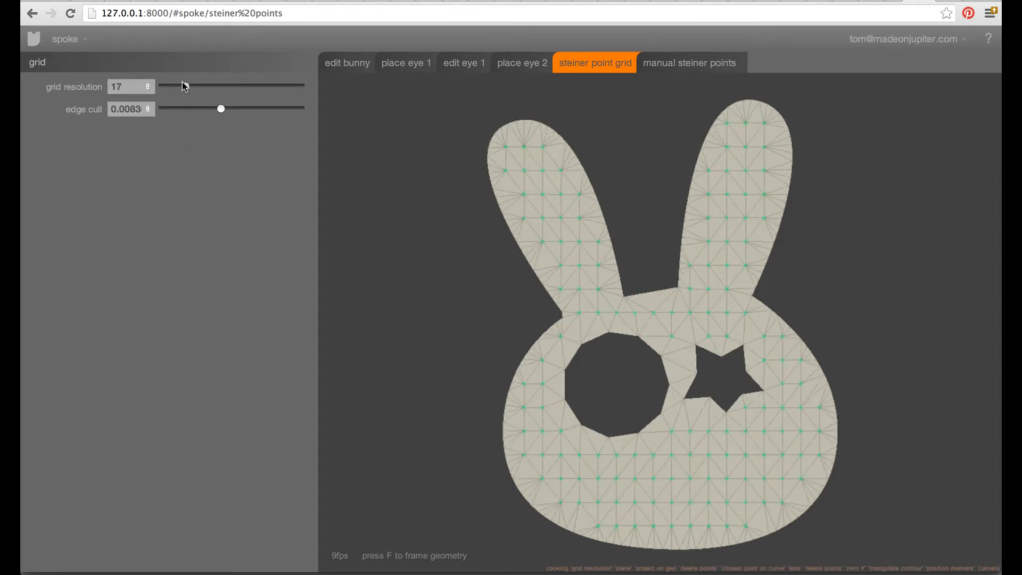
{"action": "left_click_drag", "start_coordinate": [189, 85], "coordinate": [185, 85]}
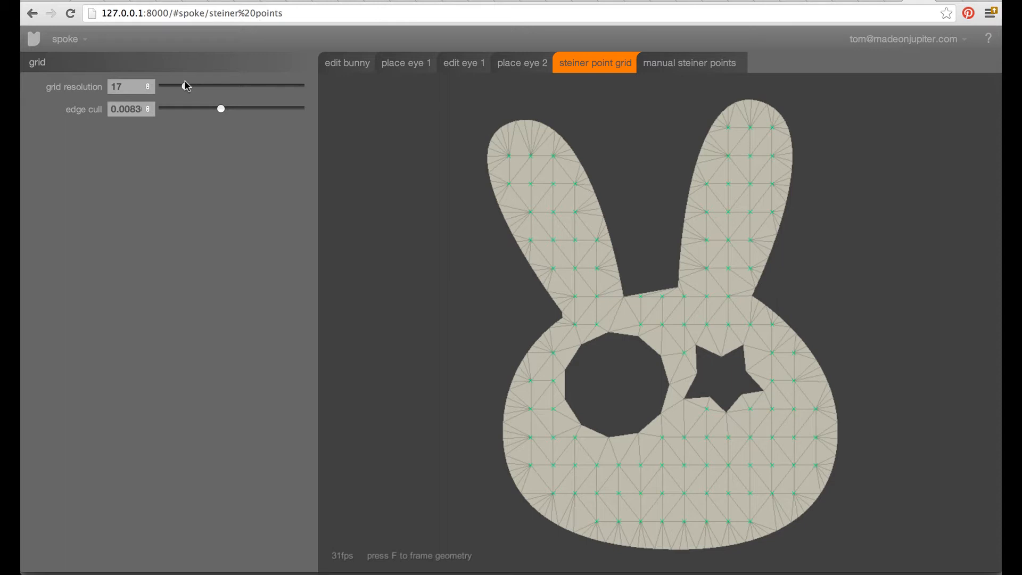
Settle the Steiner grid resolution at 24 after trying 21, 35 and 25.
{"action": "left_click_drag", "start_coordinate": [220, 108], "coordinate": [165, 108]}
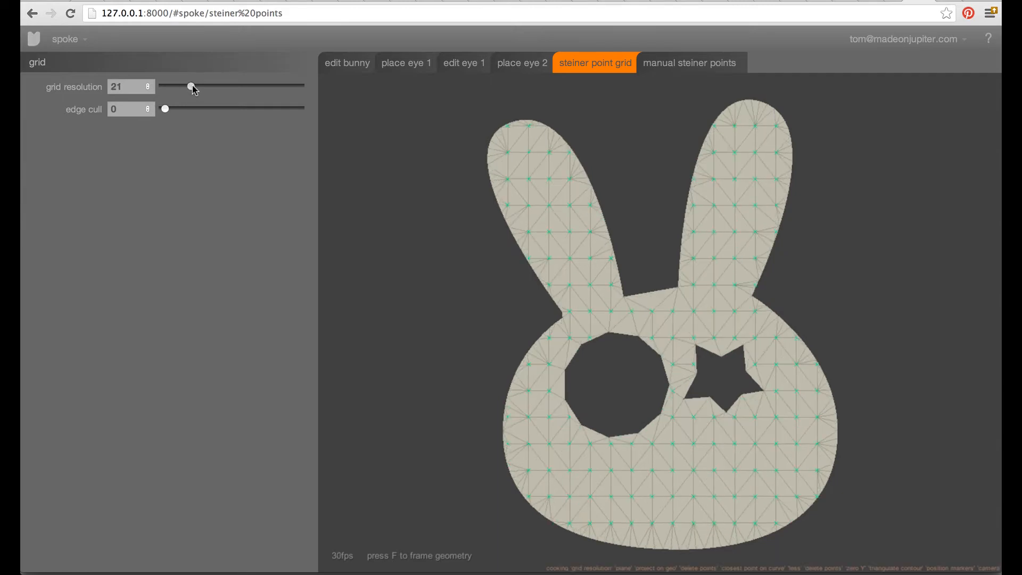
{"action": "left_click_drag", "start_coordinate": [191, 87], "coordinate": [209, 87]}
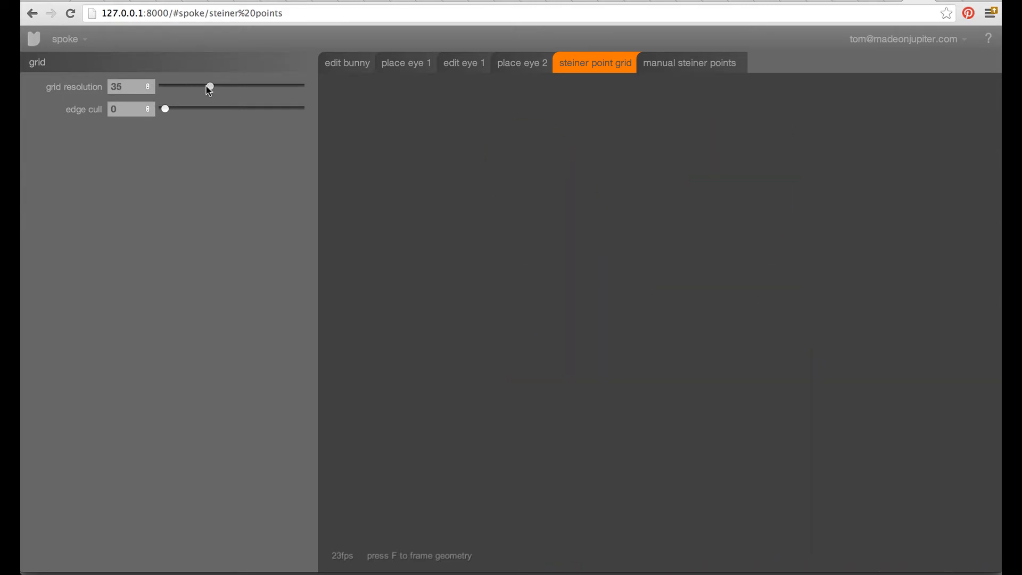
{"action": "left_click_drag", "start_coordinate": [209, 87], "coordinate": [197, 86]}
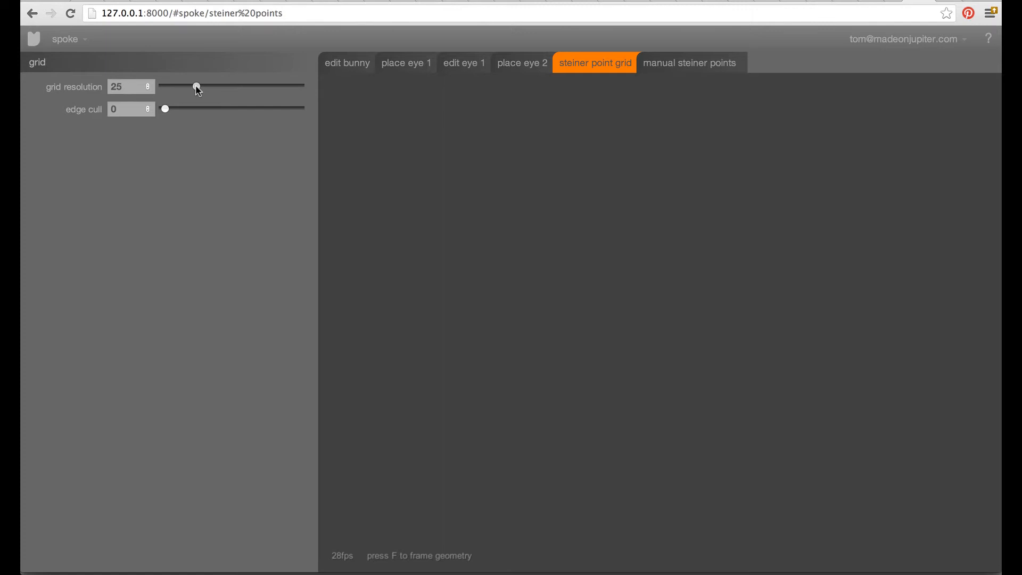
{"action": "left_click_drag", "start_coordinate": [197, 87], "coordinate": [195, 87]}
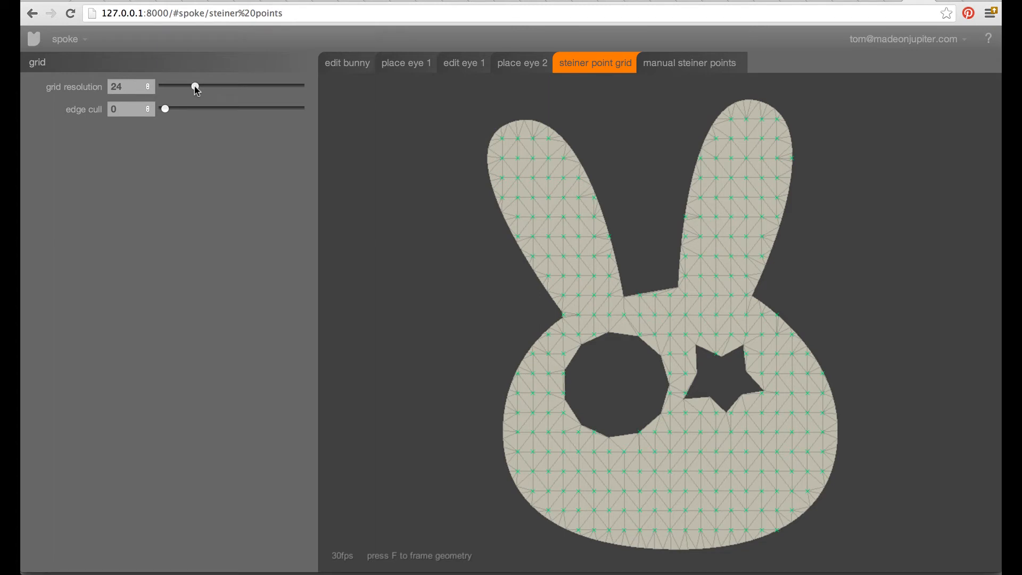
Set the grid edge cull to 0.0040 and fine-tune the grid resolution.
{"action": "left_click_drag", "start_coordinate": [164, 109], "coordinate": [168, 109]}
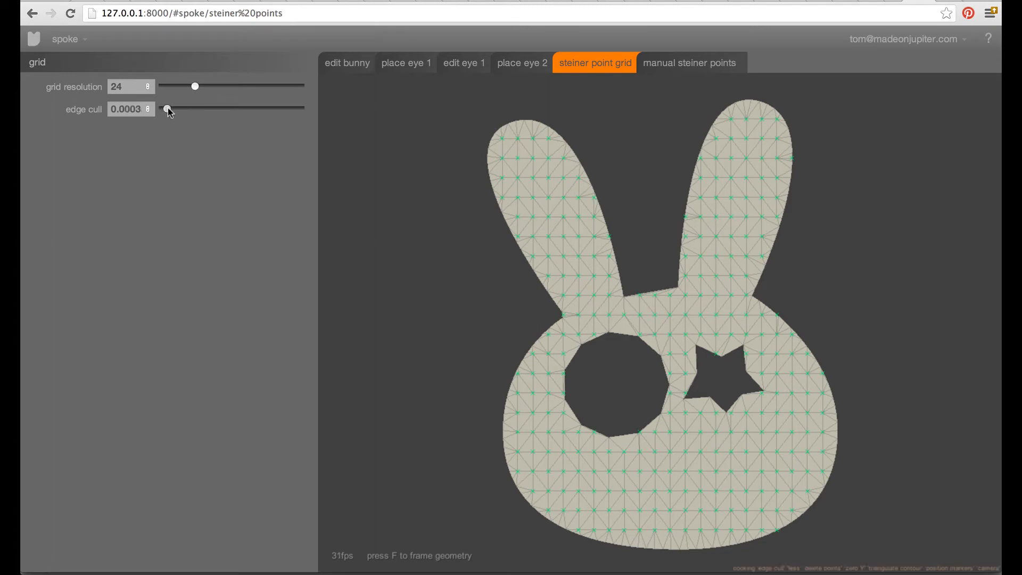
{"action": "left_click_drag", "start_coordinate": [166, 108], "coordinate": [216, 108]}
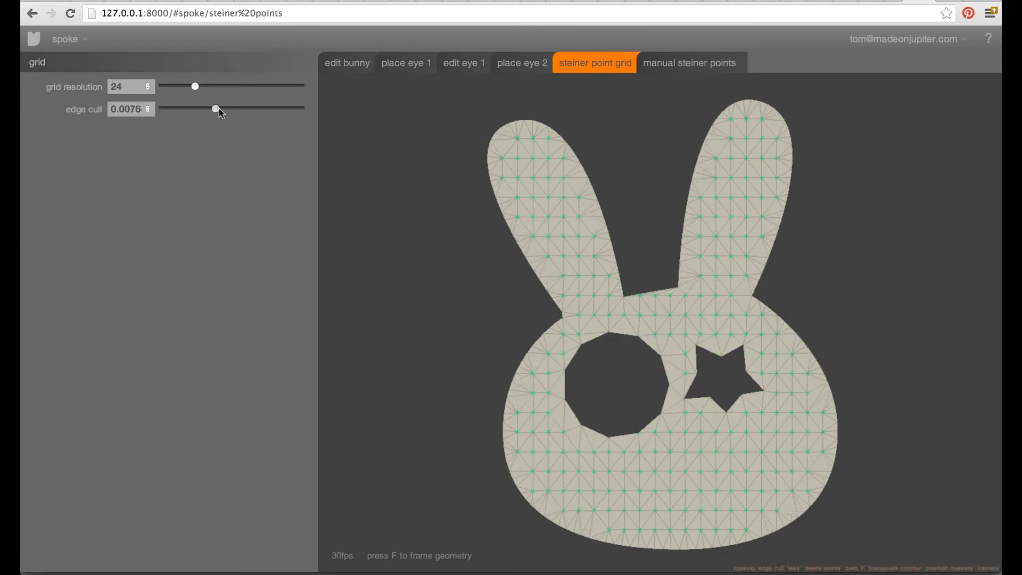
{"action": "left_click_drag", "start_coordinate": [215, 108], "coordinate": [278, 108]}
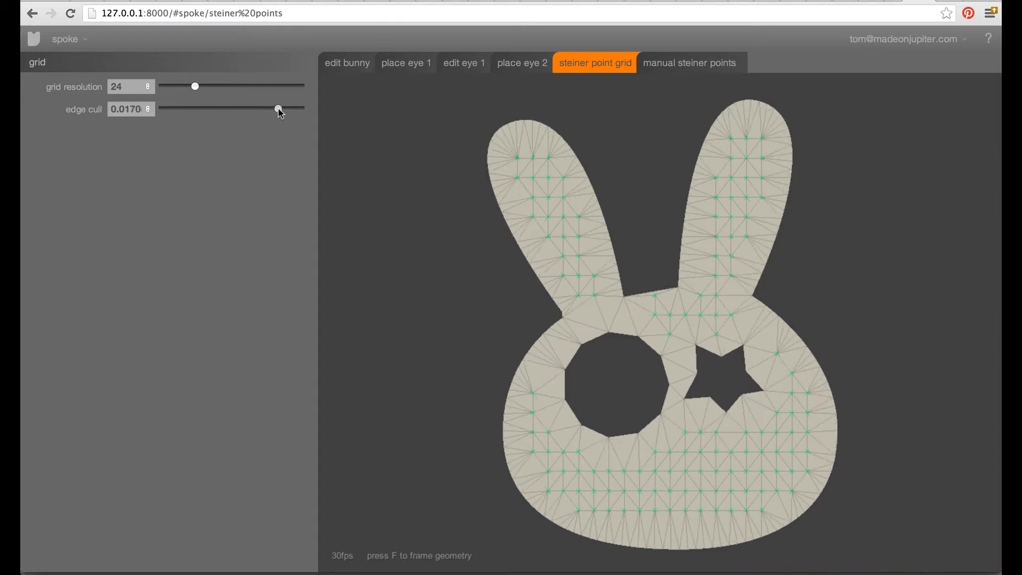
{"action": "left_click_drag", "start_coordinate": [279, 109], "coordinate": [181, 109]}
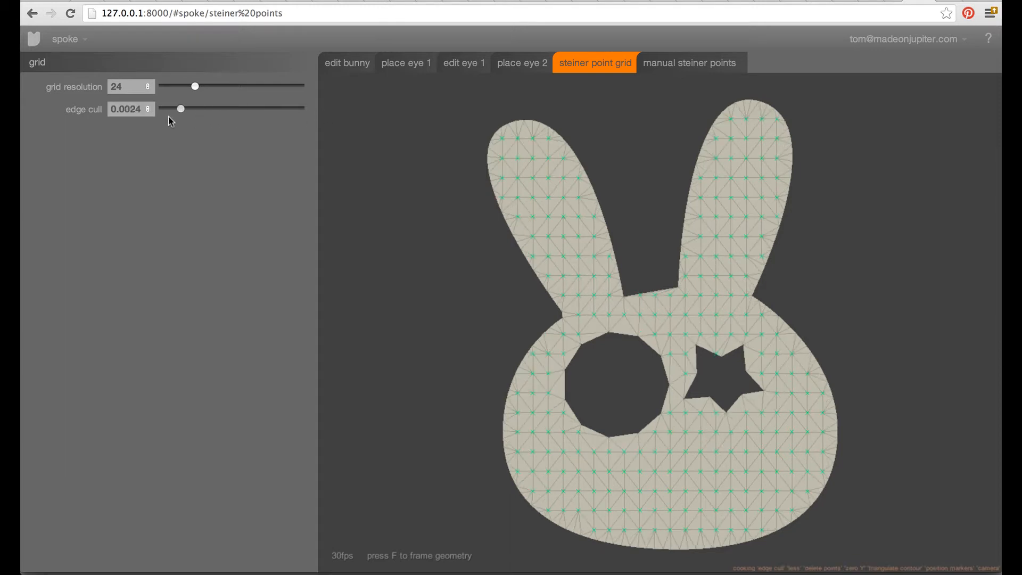
{"action": "left_click_drag", "start_coordinate": [180, 108], "coordinate": [192, 108]}
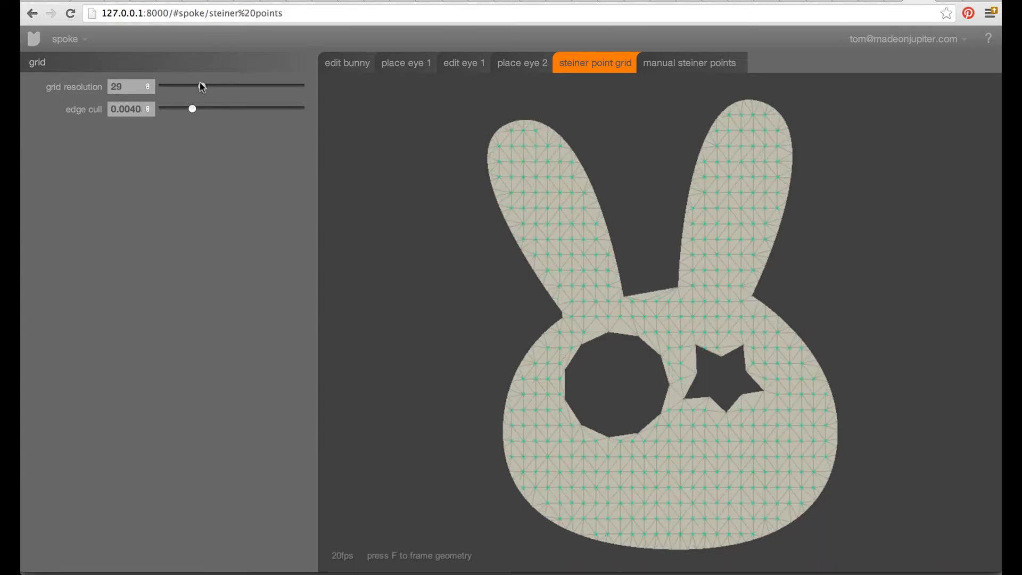
{"action": "left_click_drag", "start_coordinate": [199, 87], "coordinate": [189, 86]}
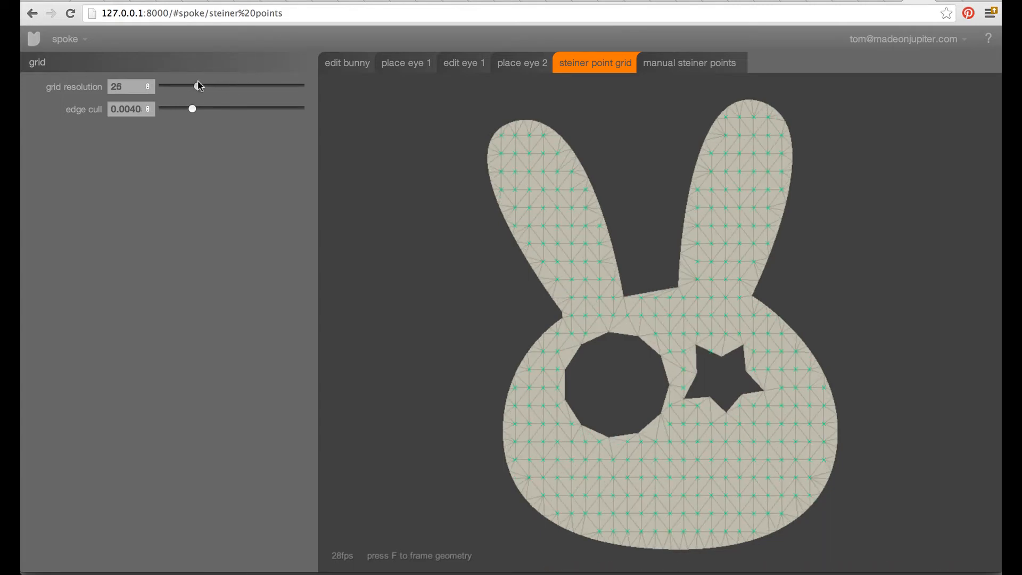
{"action": "left_click_drag", "start_coordinate": [192, 86], "coordinate": [200, 85]}
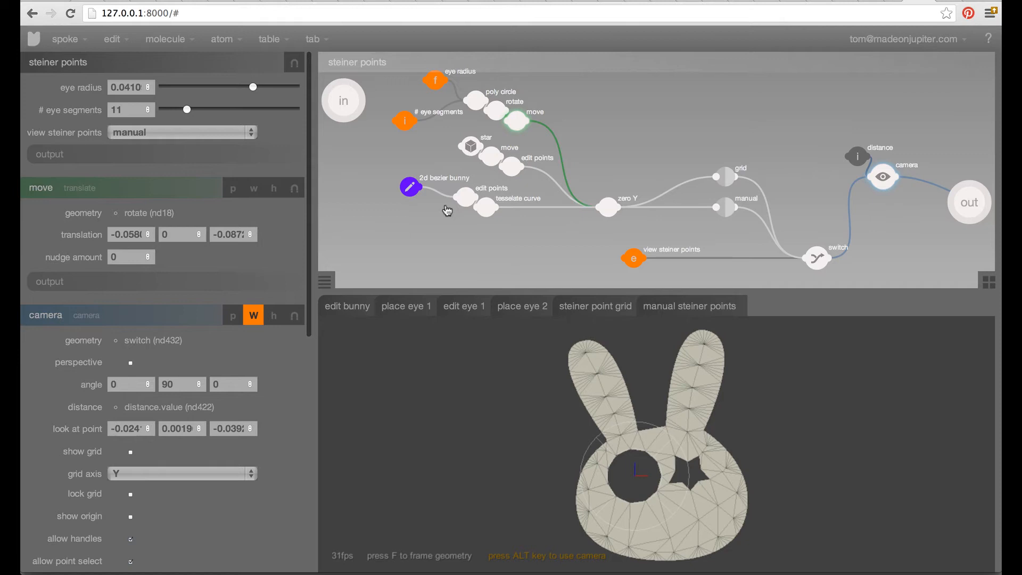
Inspect the outline, star, point-edit and circle eye nodes, and set eye radius to 0.0420.
{"action": "left_click", "coordinate": [410, 187]}
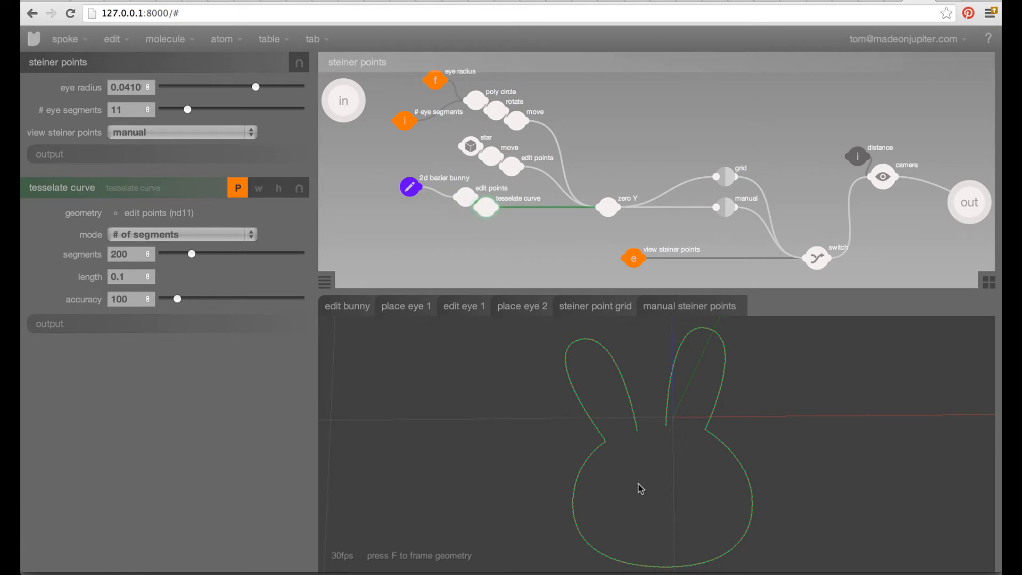
{"action": "left_click", "coordinate": [608, 207]}
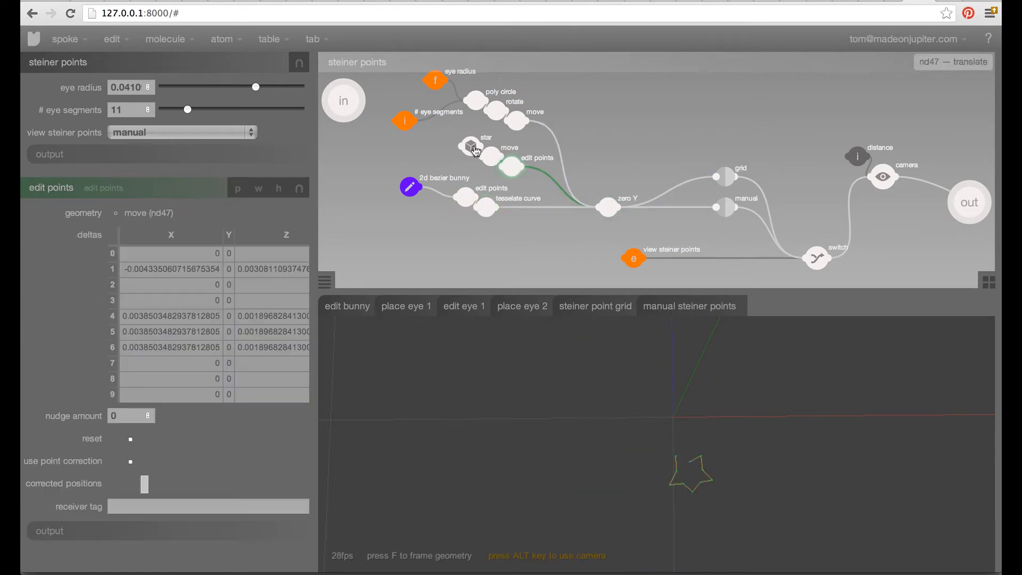
{"action": "left_click", "coordinate": [470, 146]}
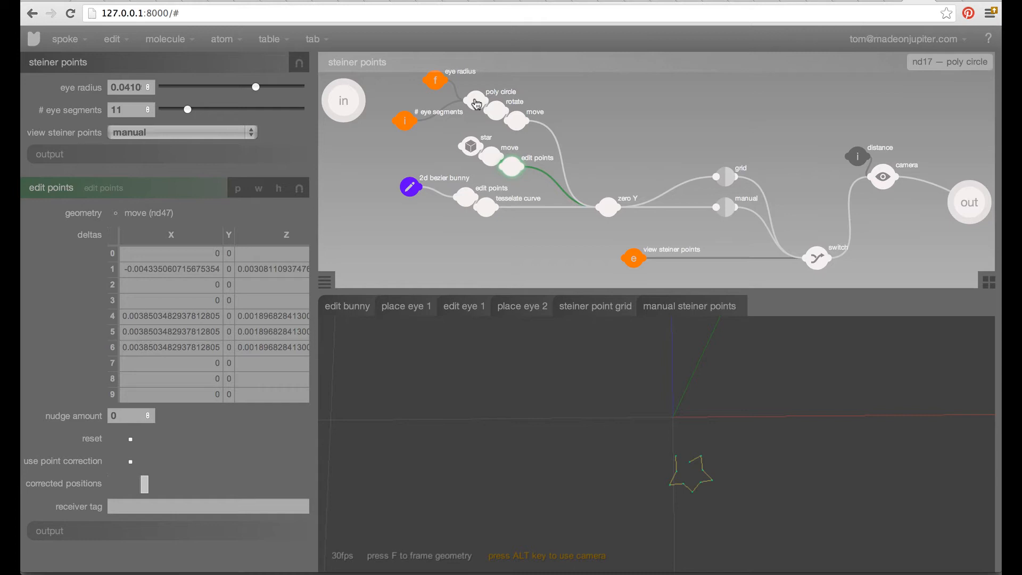
{"action": "left_click", "coordinate": [476, 102]}
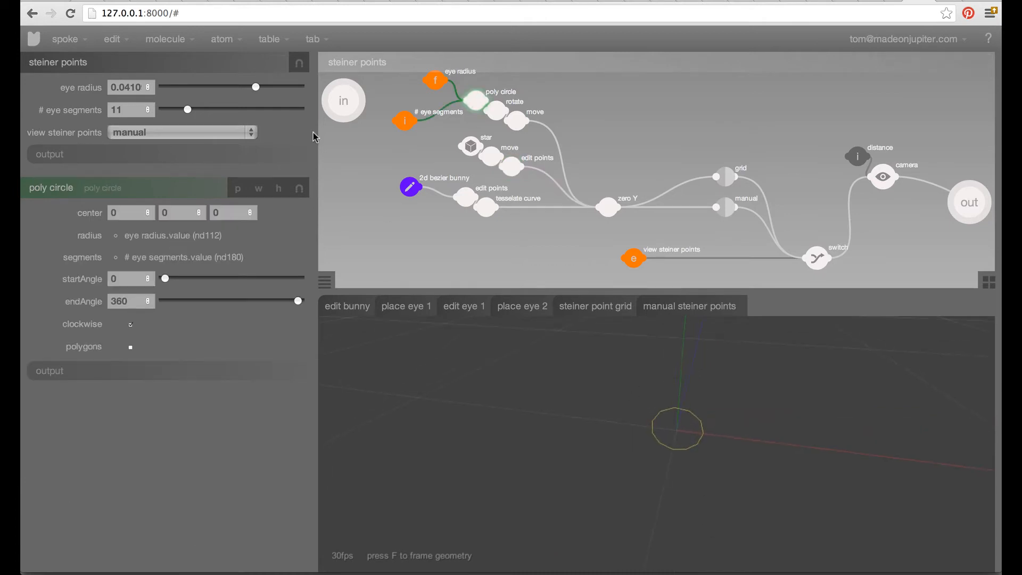
{"action": "left_click_drag", "start_coordinate": [255, 87], "coordinate": [259, 87]}
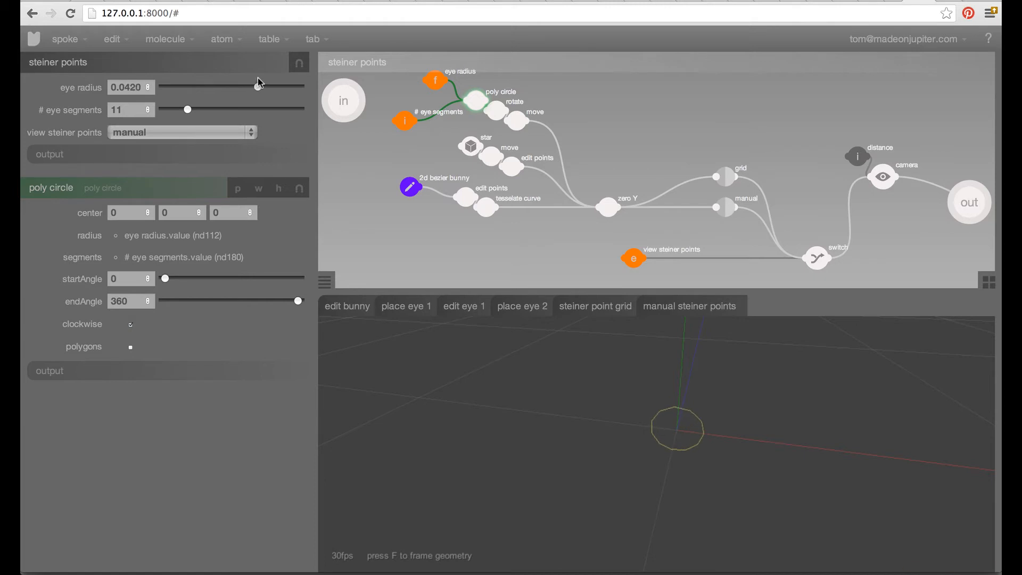
{"action": "mouse_move", "coordinate": [497, 115]}
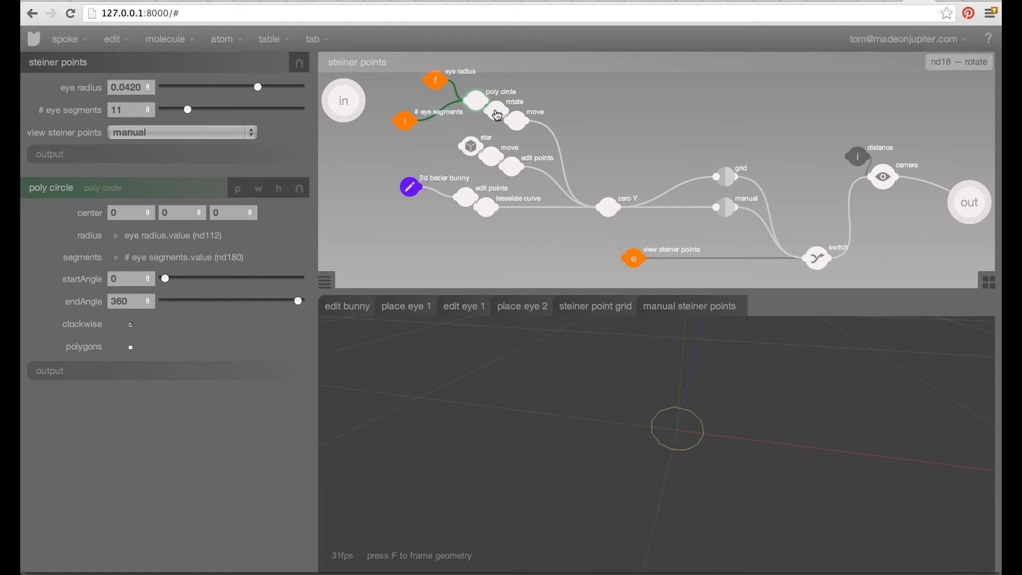
{"action": "left_click", "coordinate": [607, 207]}
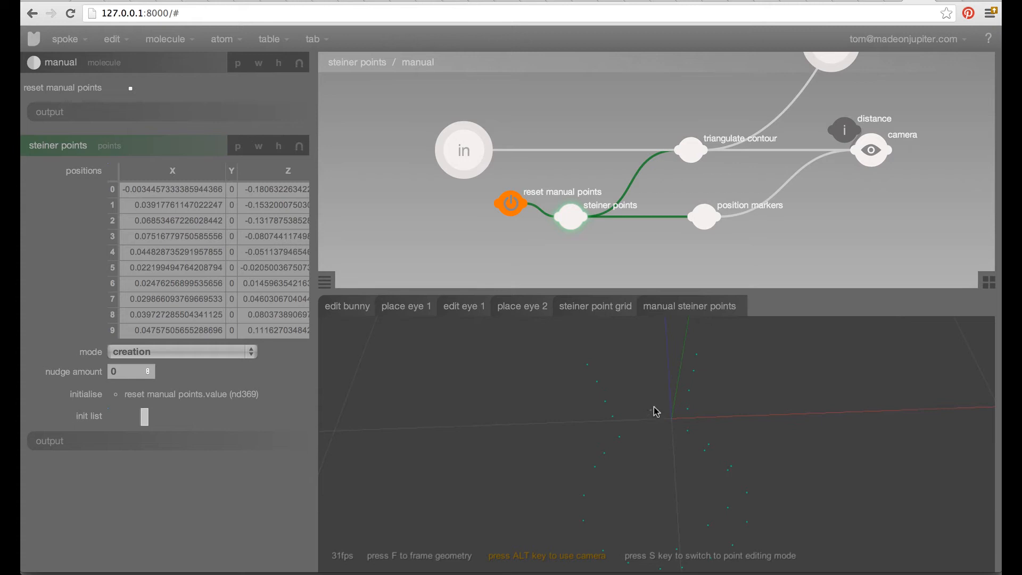
{"action": "mouse_move", "coordinate": [643, 404]}
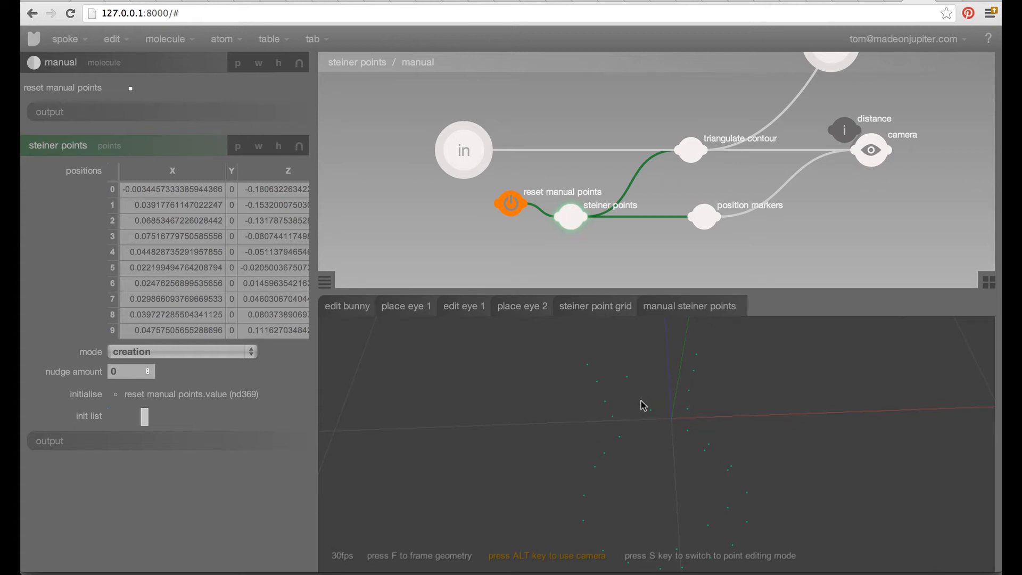
{"action": "mouse_move", "coordinate": [647, 328]}
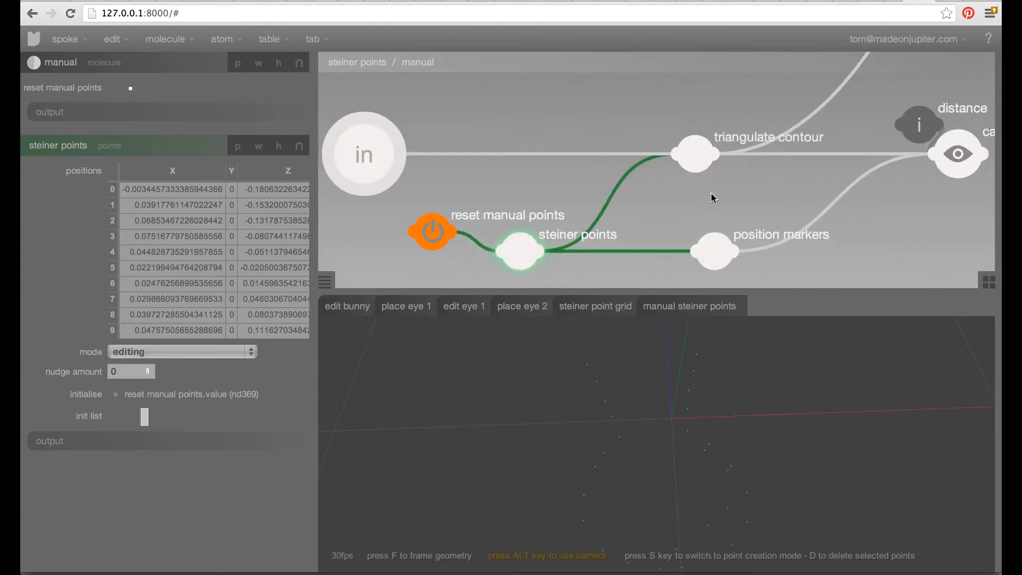
Inspect the manual branch's input outline, triangulation and Steiner point list, then enter creation mode.
{"action": "left_click", "coordinate": [364, 154]}
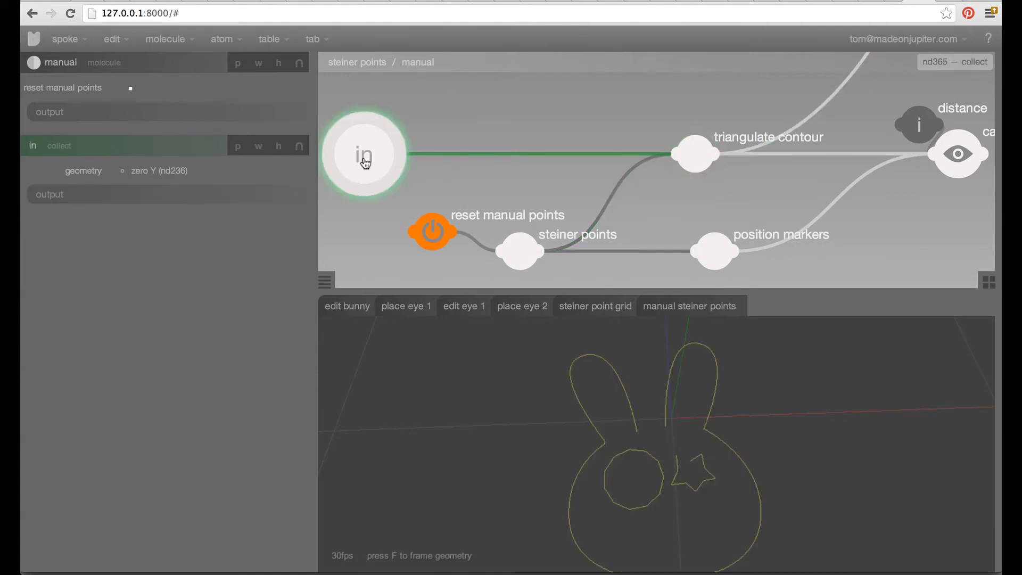
{"action": "mouse_move", "coordinate": [679, 150]}
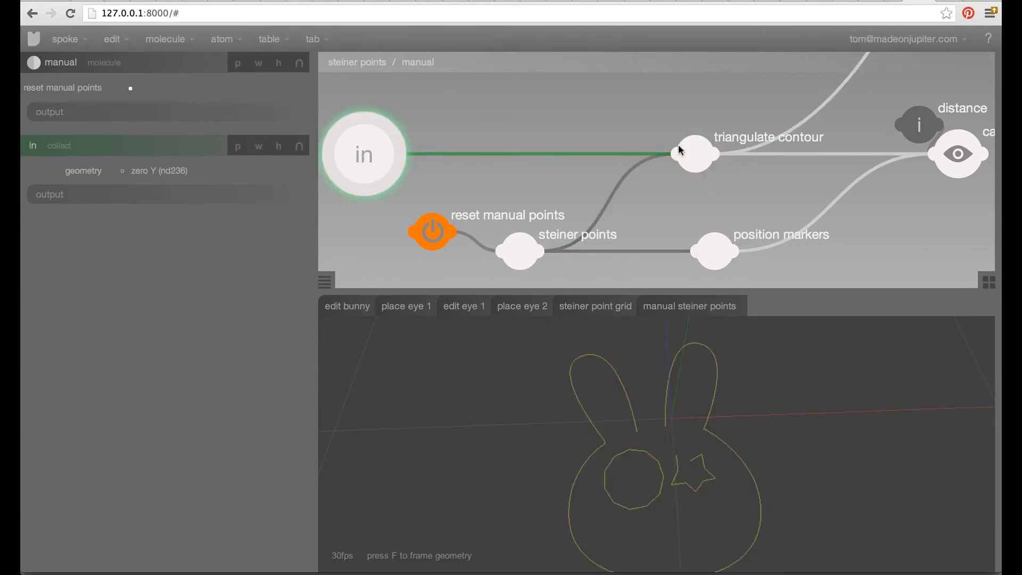
{"action": "left_click", "coordinate": [695, 154]}
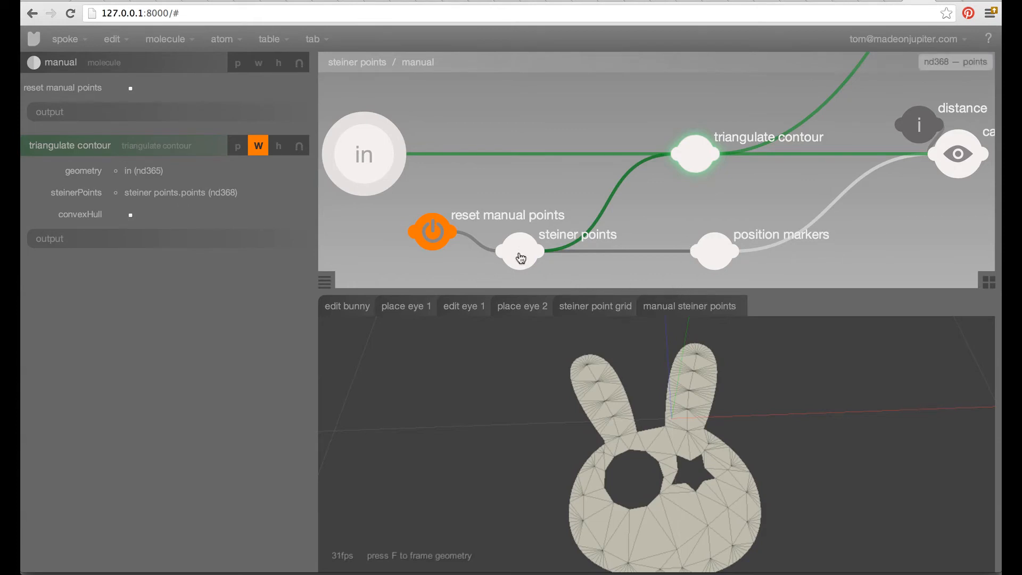
{"action": "left_click", "coordinate": [520, 253]}
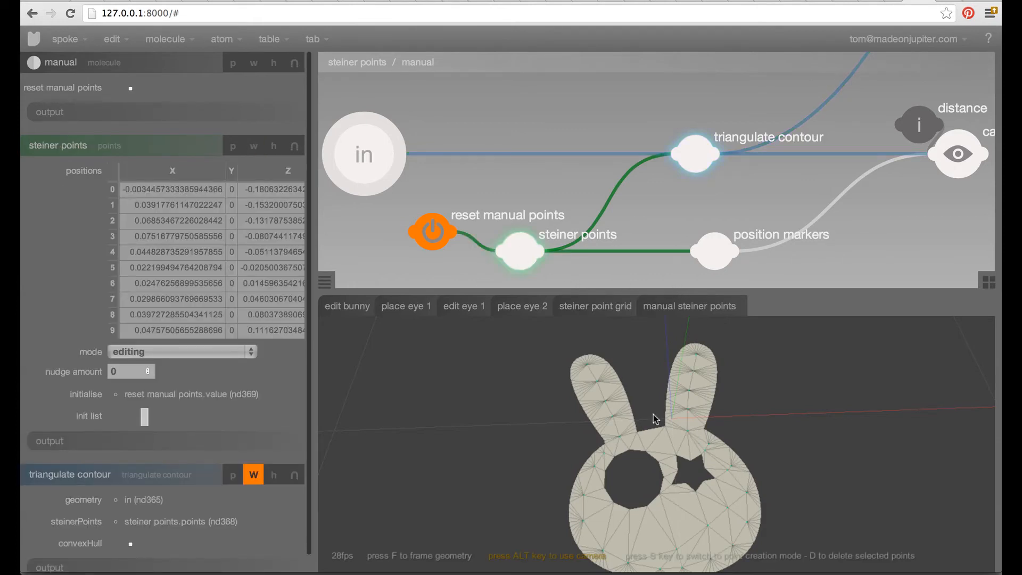
{"action": "key", "text": "s"}
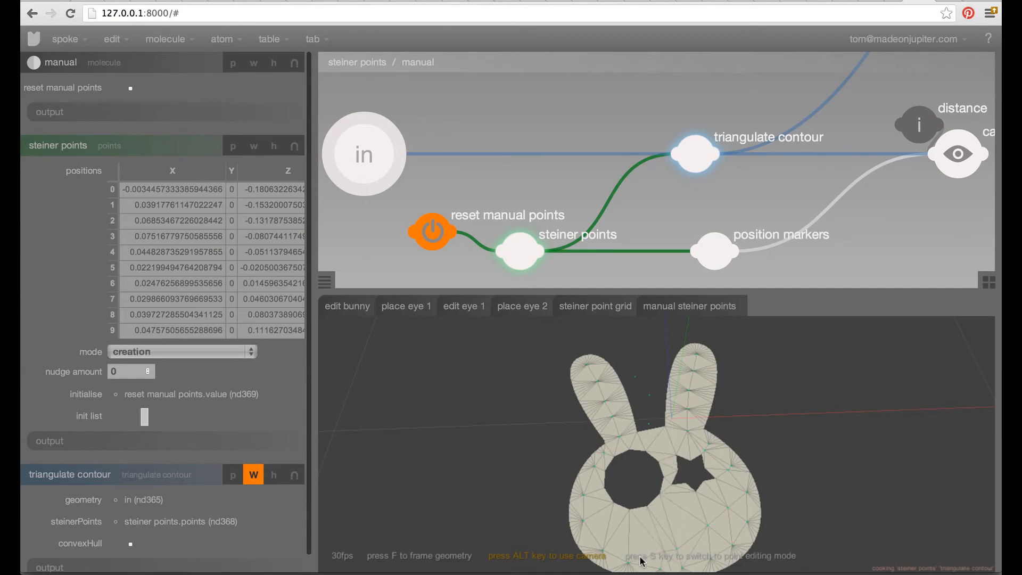
{"action": "mouse_move", "coordinate": [753, 436]}
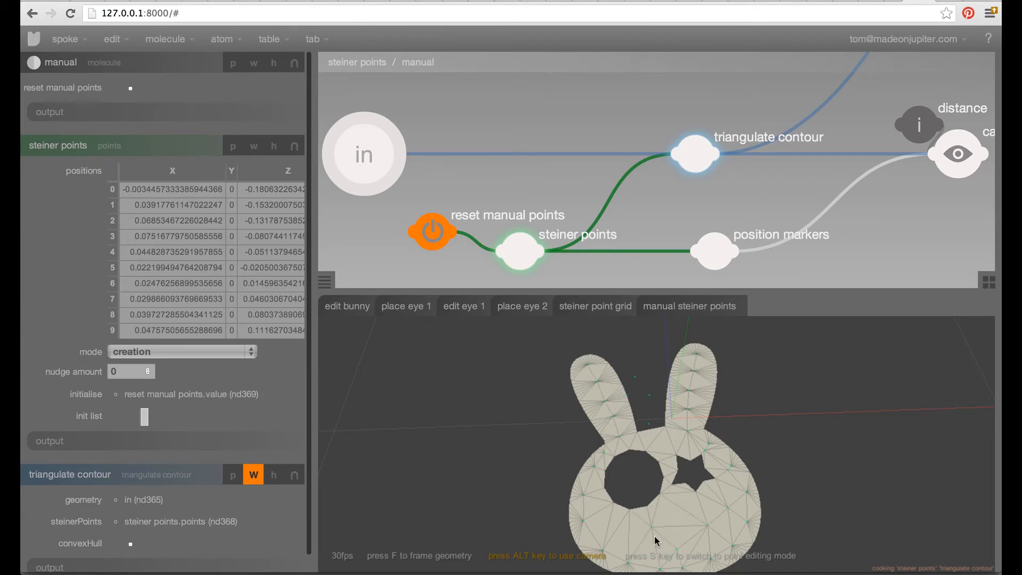
{"action": "mouse_move", "coordinate": [659, 200]}
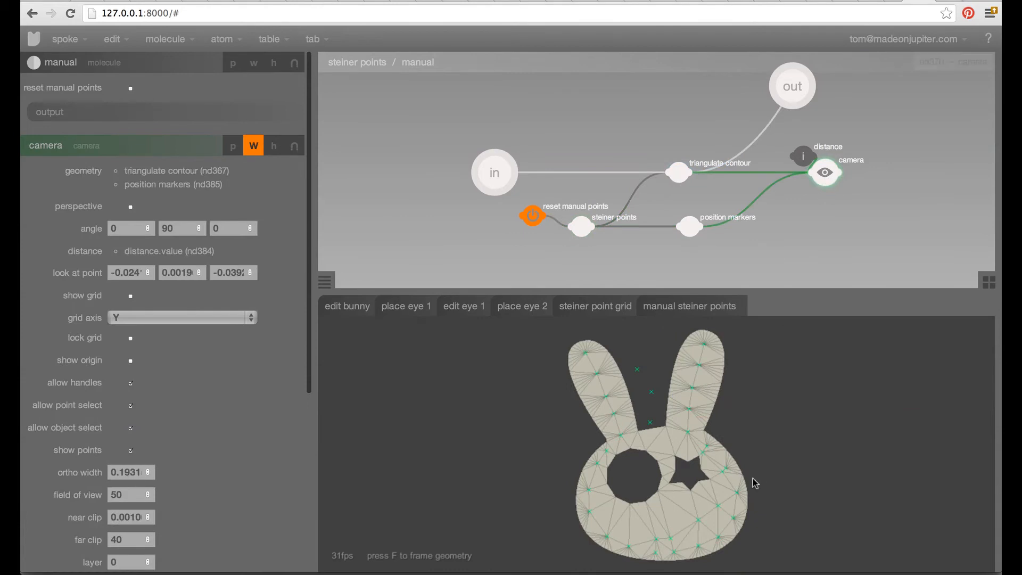
{"action": "mouse_move", "coordinate": [758, 468]}
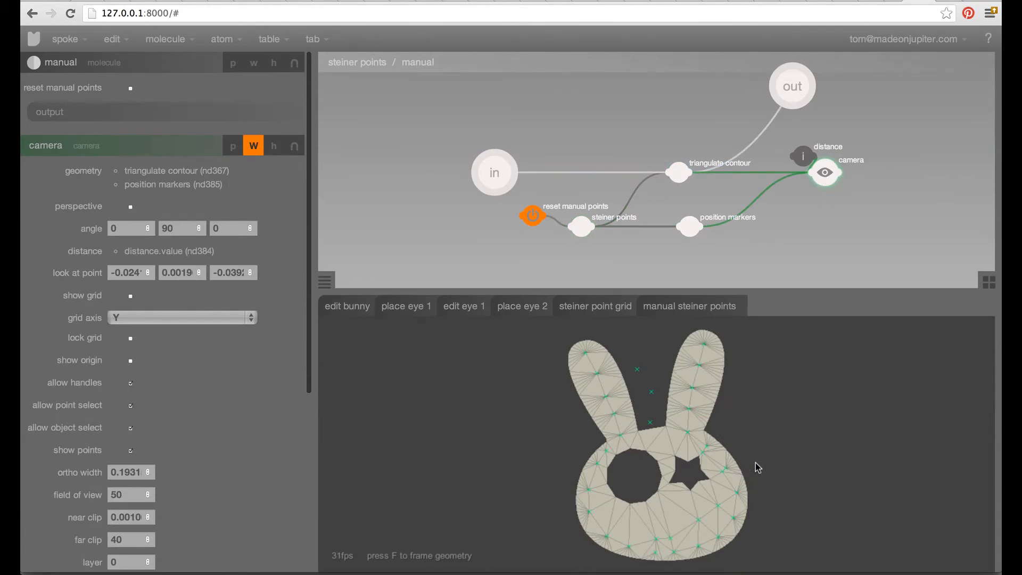
{"action": "mouse_move", "coordinate": [676, 199]}
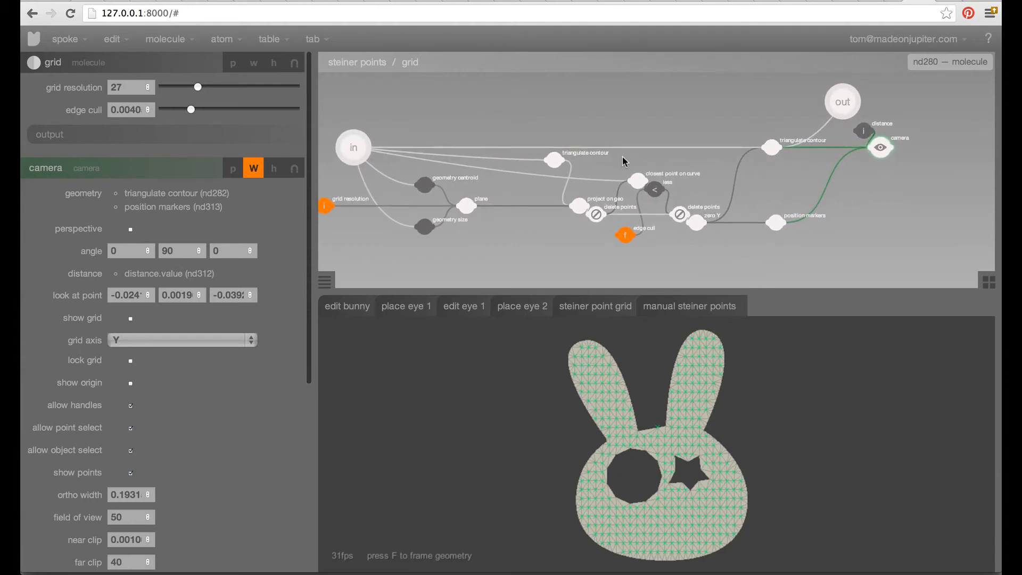
{"action": "mouse_move", "coordinate": [735, 143]}
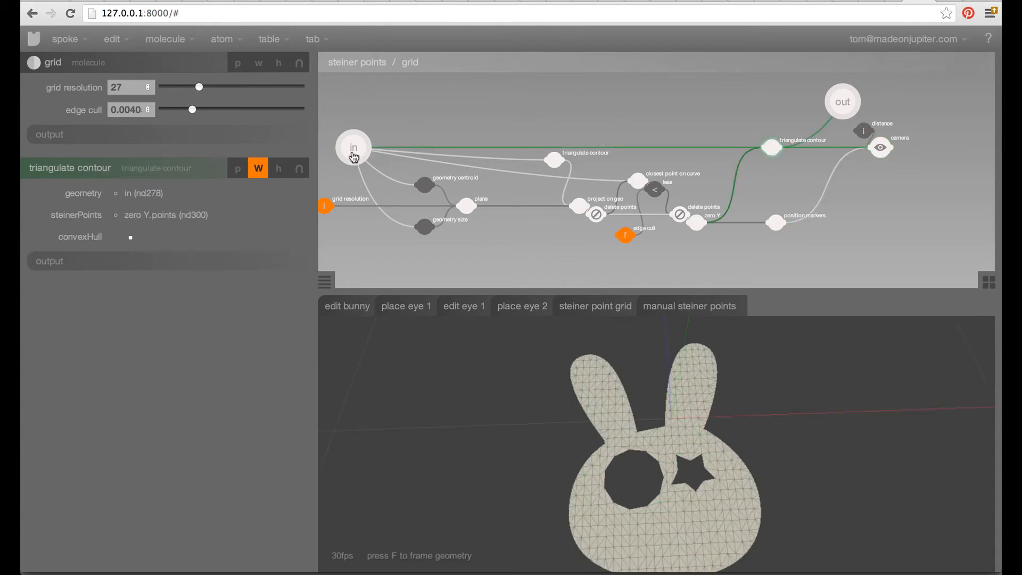
Inspect the grid network's incoming bunny outline, its output and the grid plane node.
{"action": "left_click", "coordinate": [353, 147]}
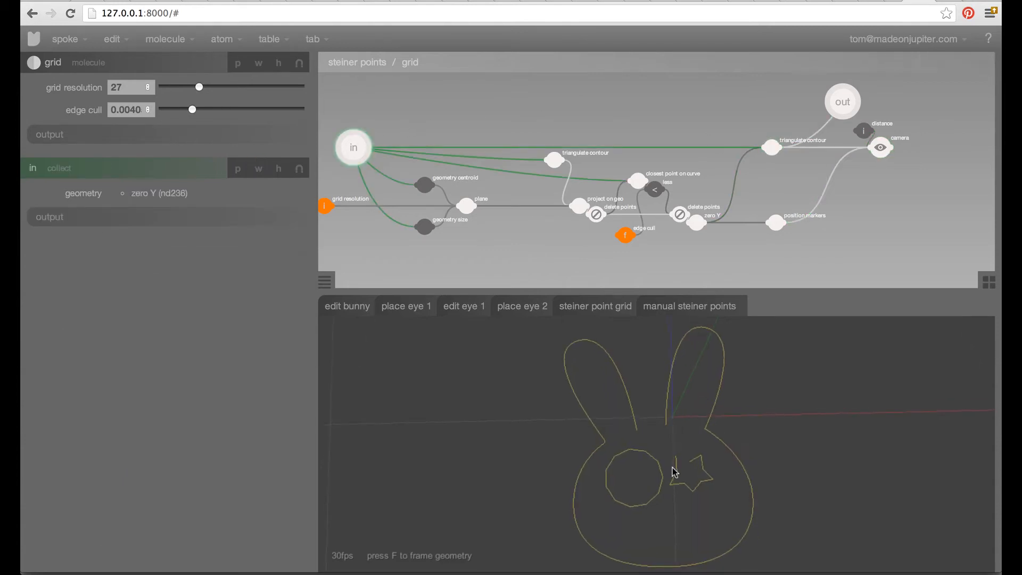
{"action": "left_click", "coordinate": [772, 147]}
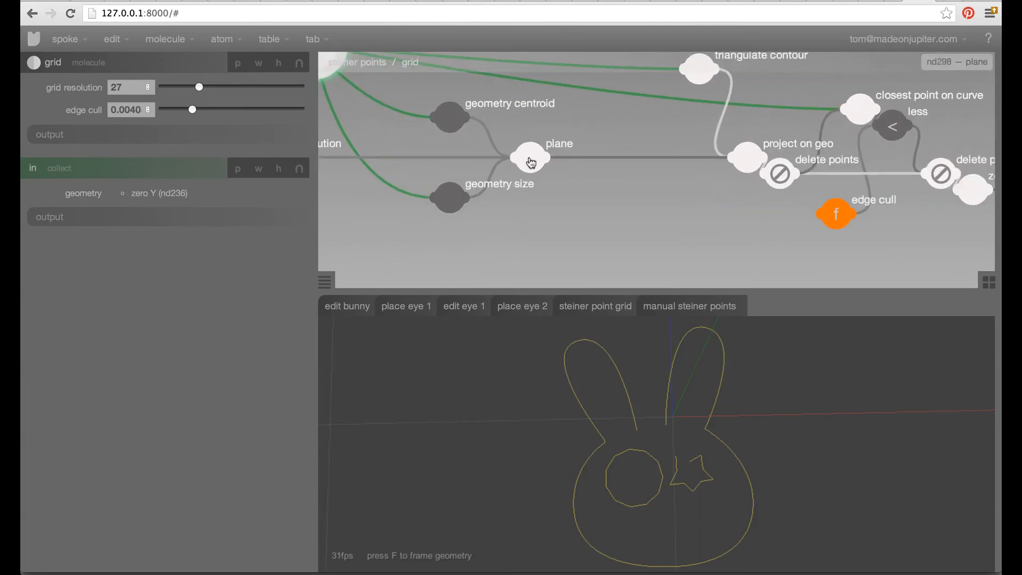
{"action": "left_click", "coordinate": [531, 159]}
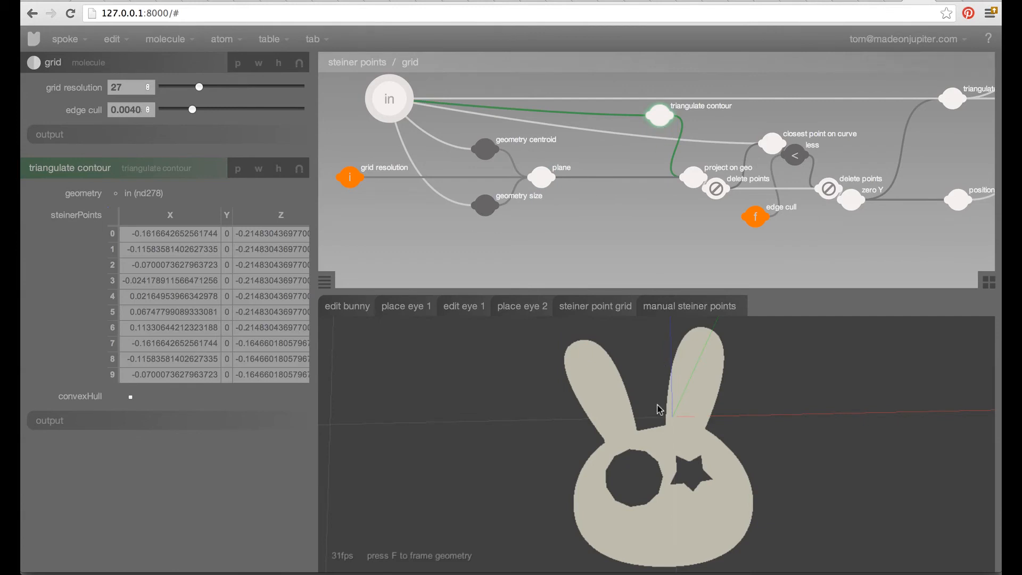
{"action": "mouse_move", "coordinate": [753, 220]}
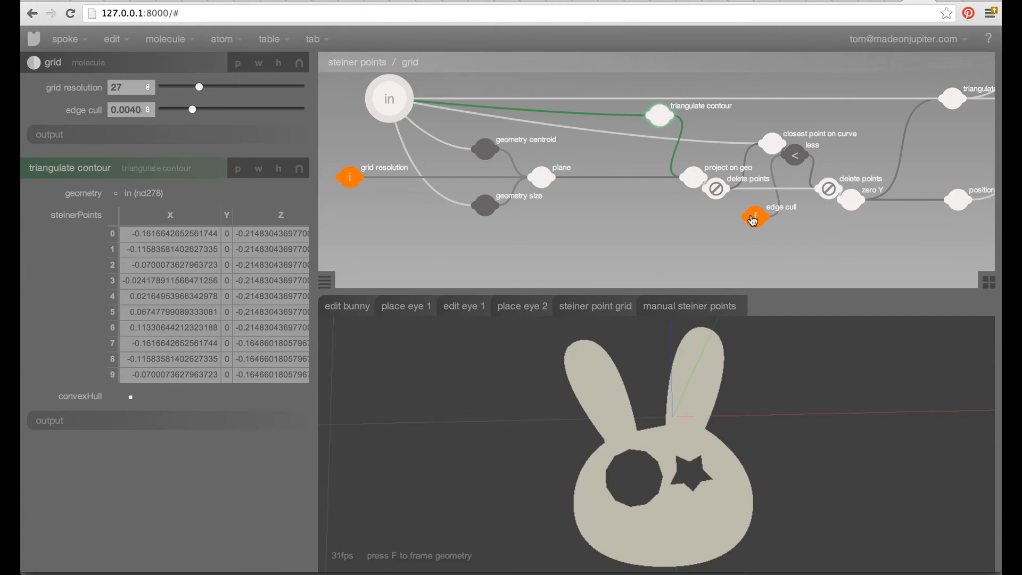
{"action": "mouse_move", "coordinate": [551, 184]}
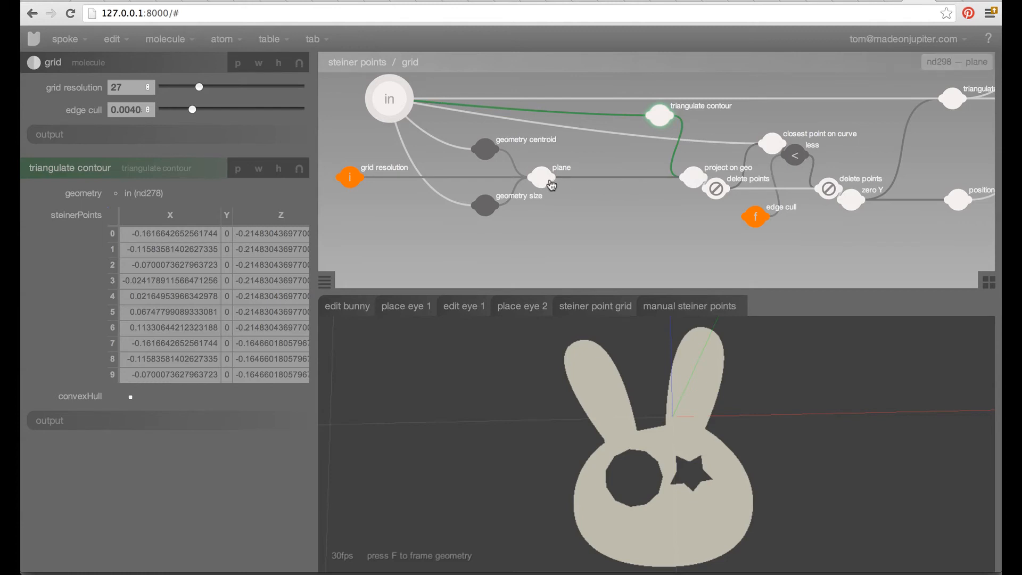
{"action": "left_click", "coordinate": [540, 177]}
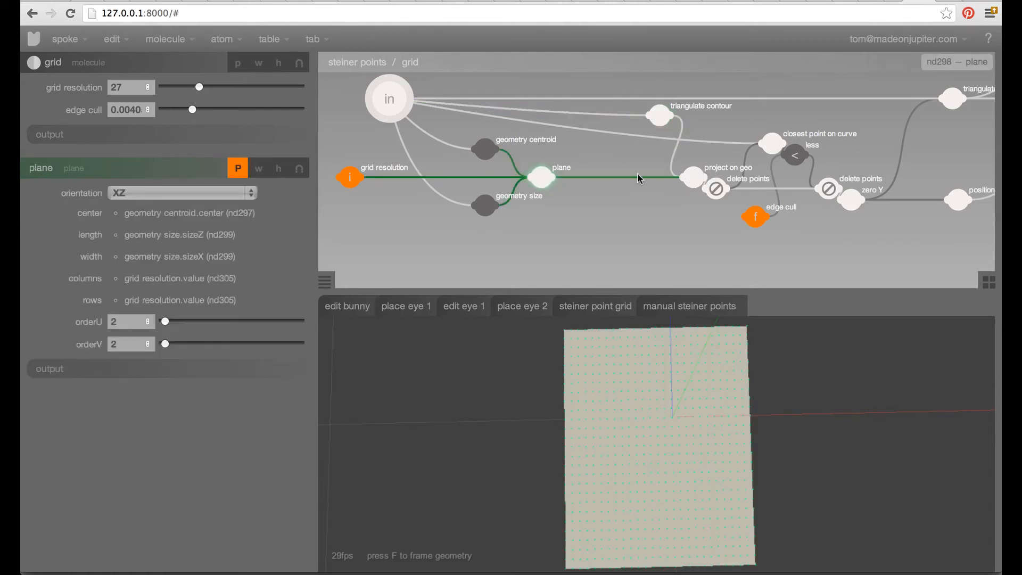
{"action": "left_click", "coordinate": [694, 177]}
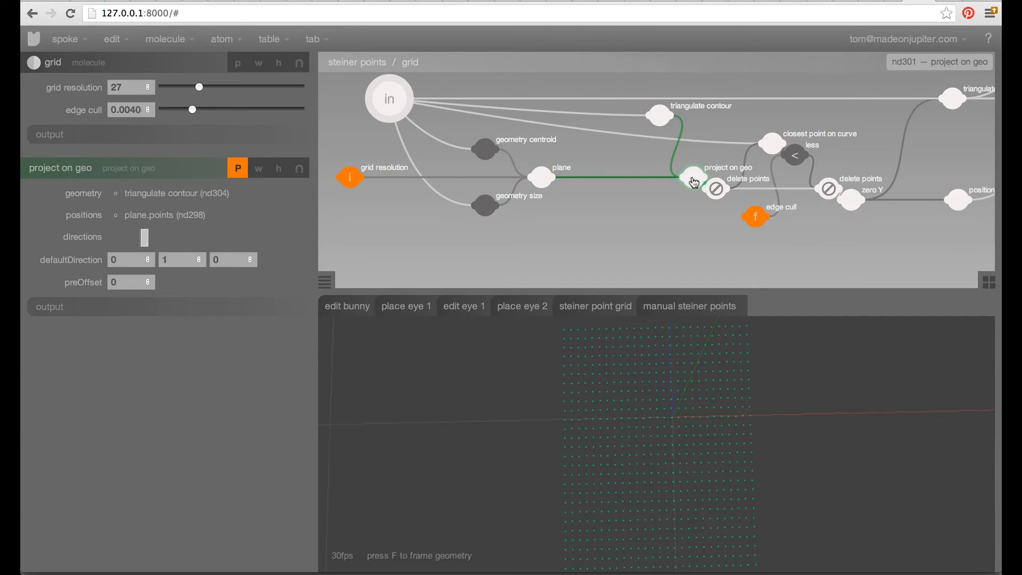
{"action": "mouse_move", "coordinate": [727, 226]}
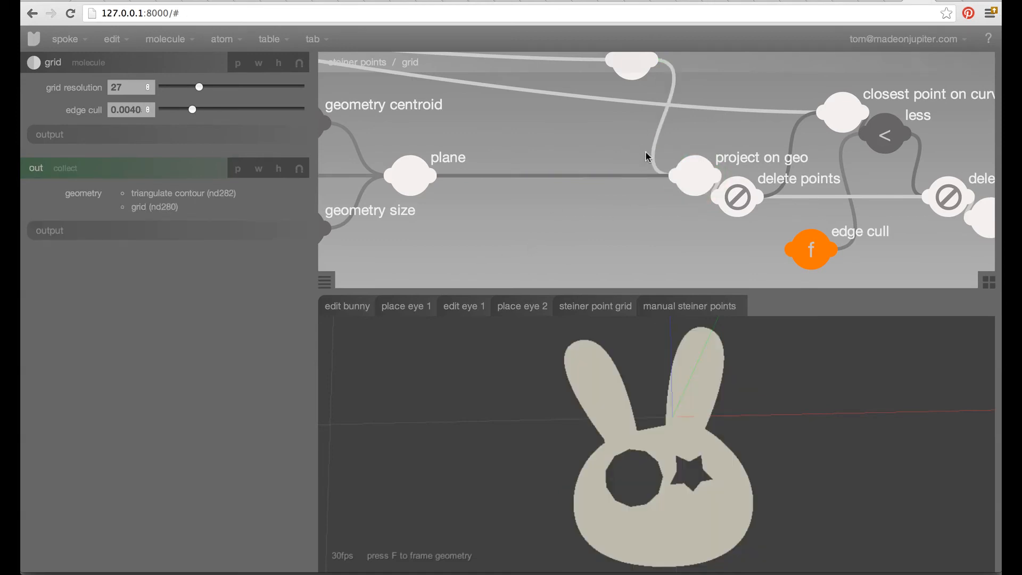
{"action": "left_click", "coordinate": [695, 176]}
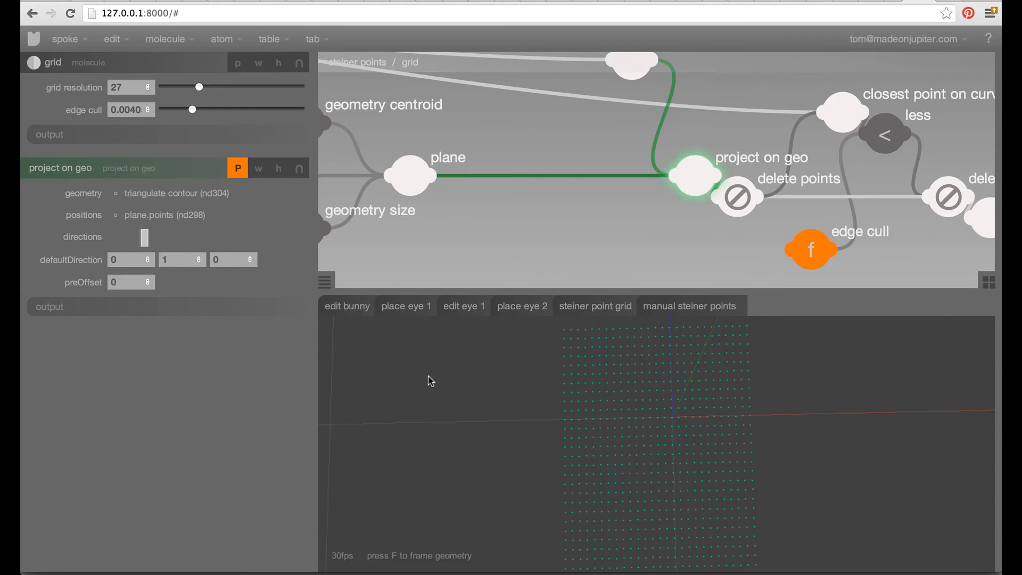
{"action": "left_click_drag", "start_coordinate": [430, 381], "coordinate": [581, 399]}
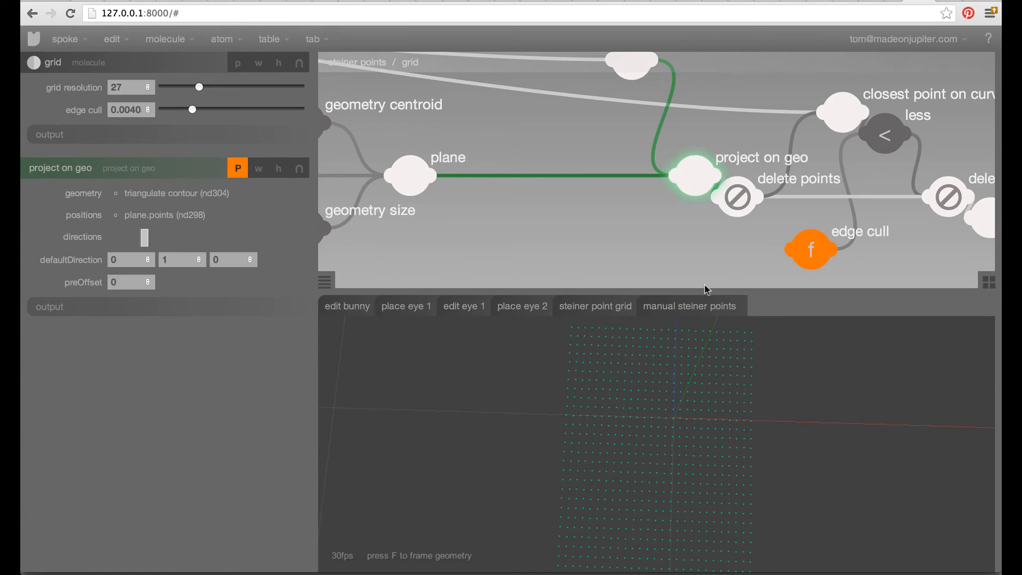
{"action": "mouse_move", "coordinate": [737, 202]}
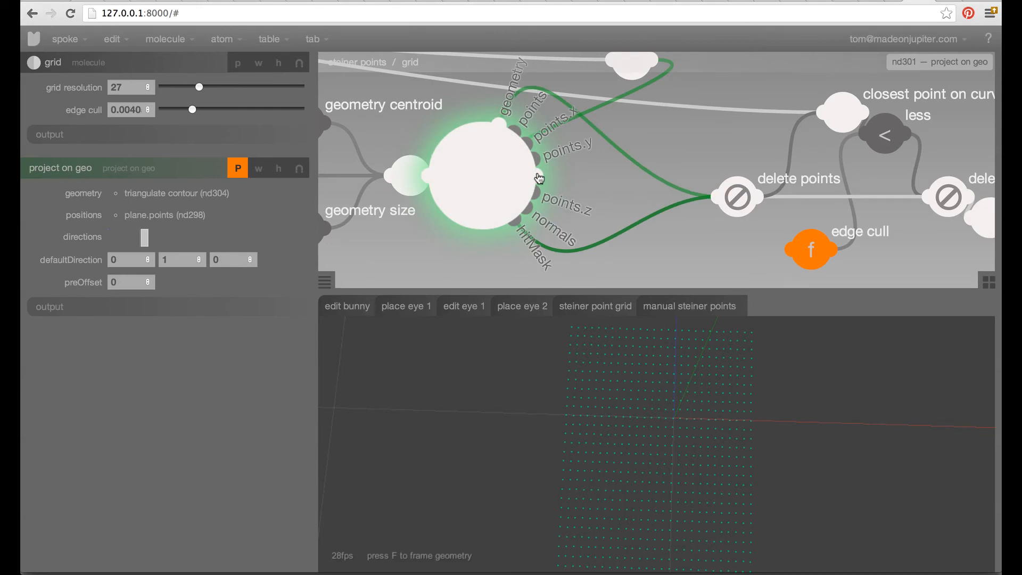
{"action": "mouse_move", "coordinate": [522, 230]}
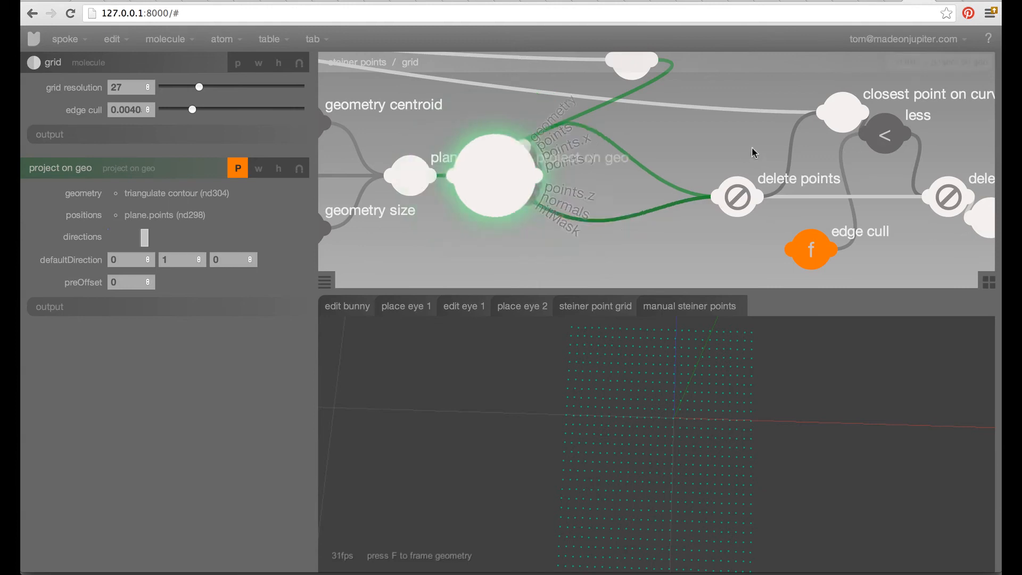
{"action": "left_click", "coordinate": [682, 176]}
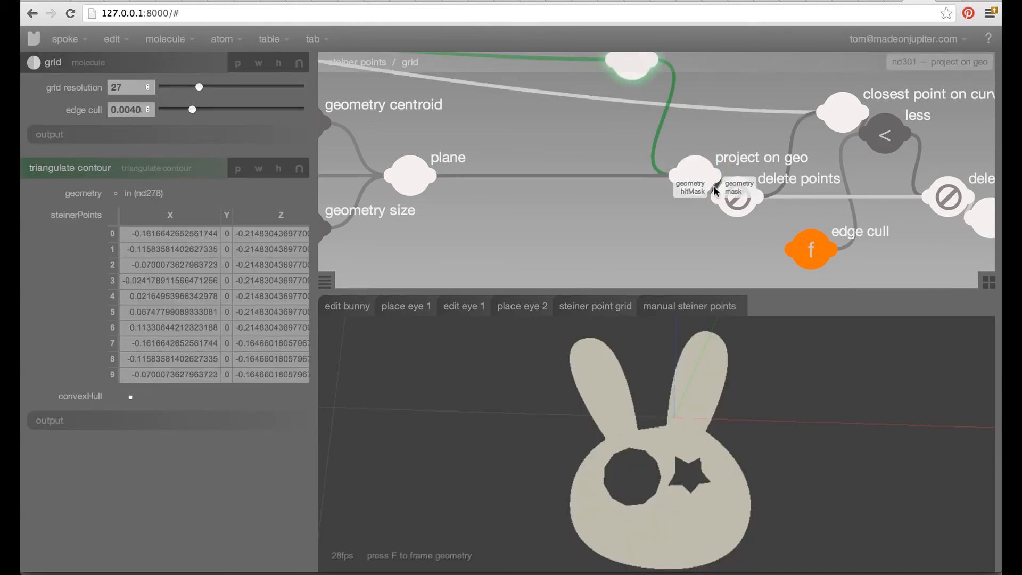
Preview the projected grid points, keep those inside the bunny, and overlay the bunny outline.
{"action": "left_click", "coordinate": [695, 180]}
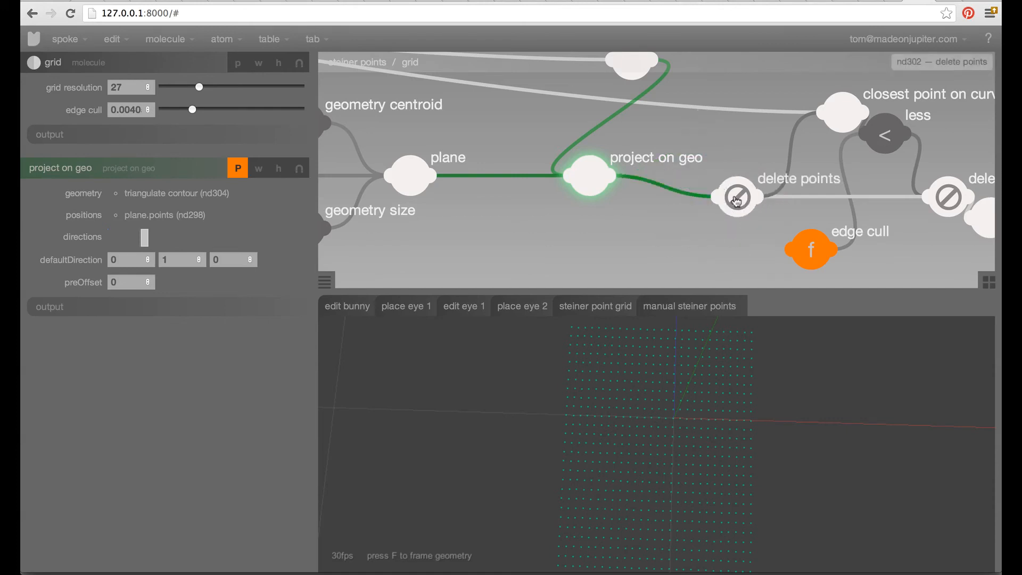
{"action": "left_click", "coordinate": [737, 197]}
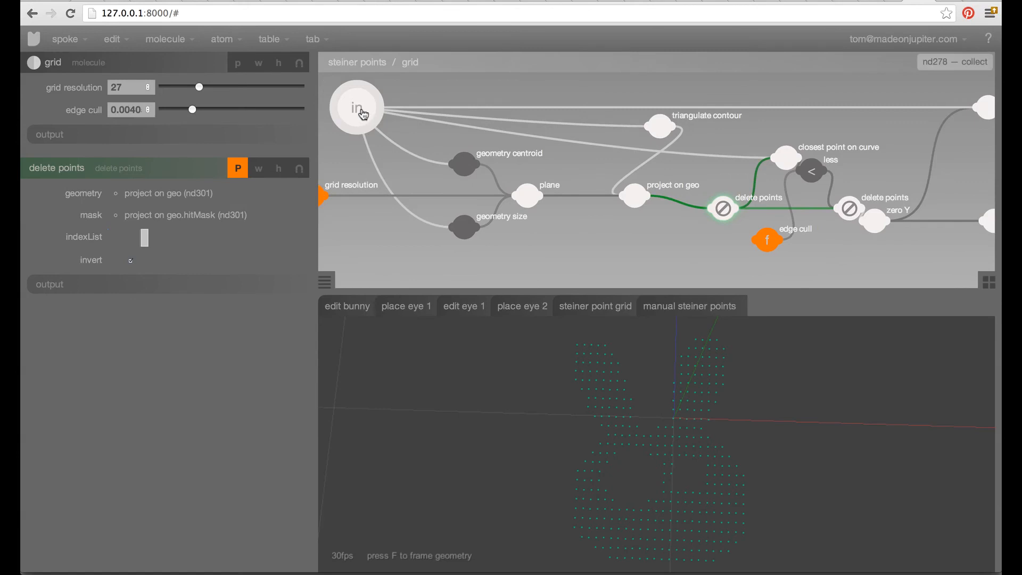
{"action": "left_click", "coordinate": [357, 107]}
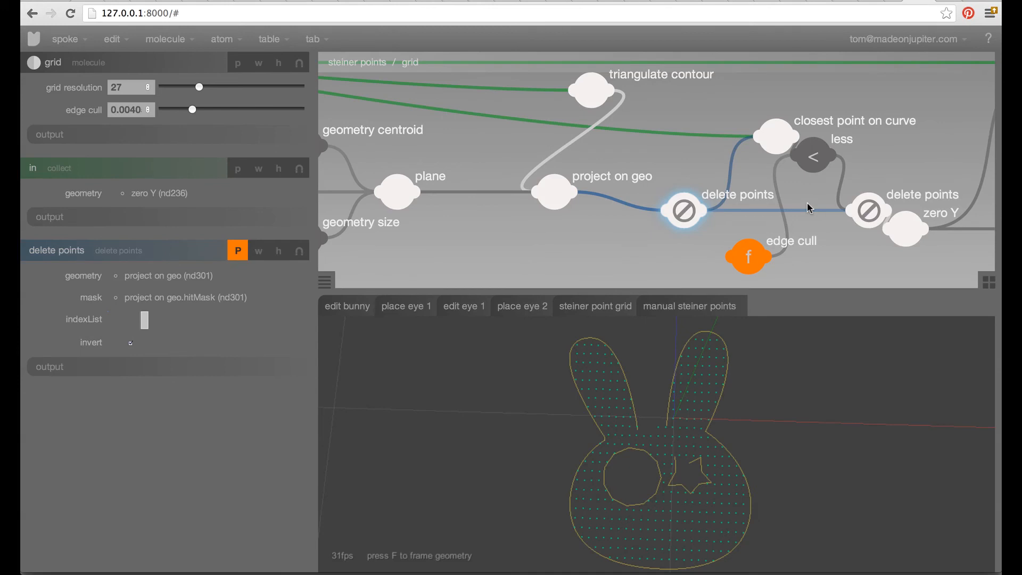
{"action": "mouse_move", "coordinate": [660, 177]}
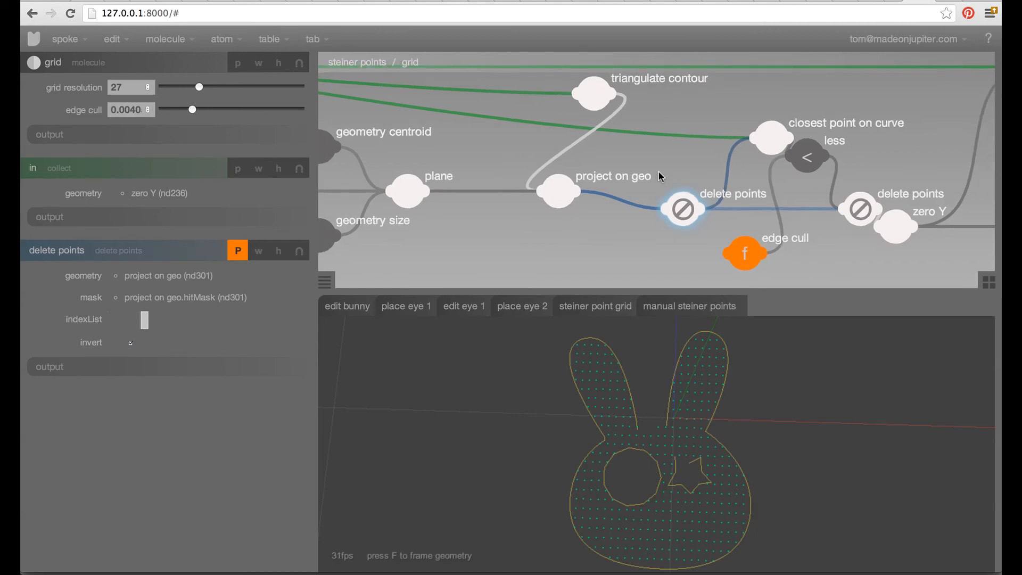
{"action": "mouse_move", "coordinate": [604, 345]}
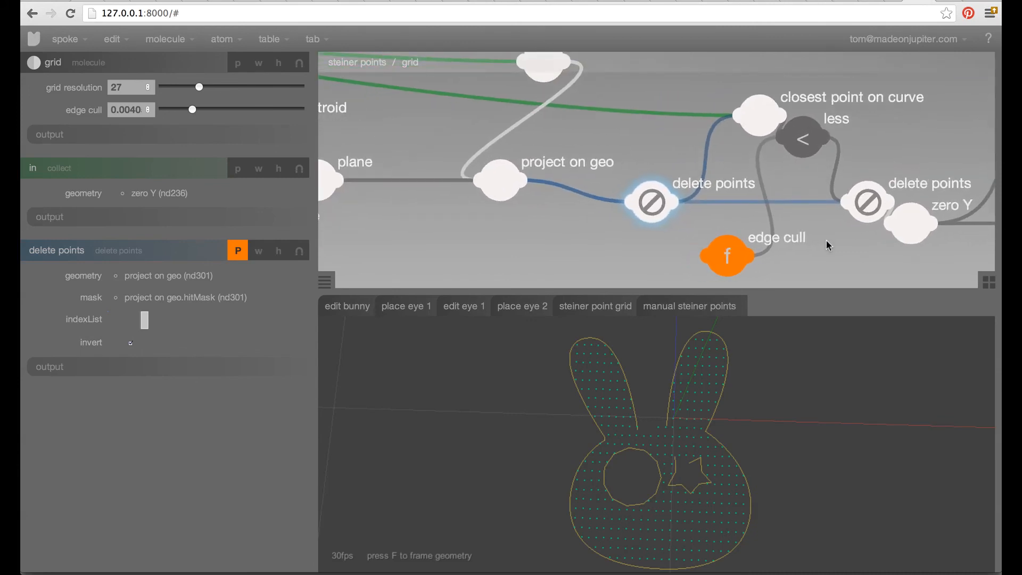
{"action": "mouse_move", "coordinate": [759, 119]}
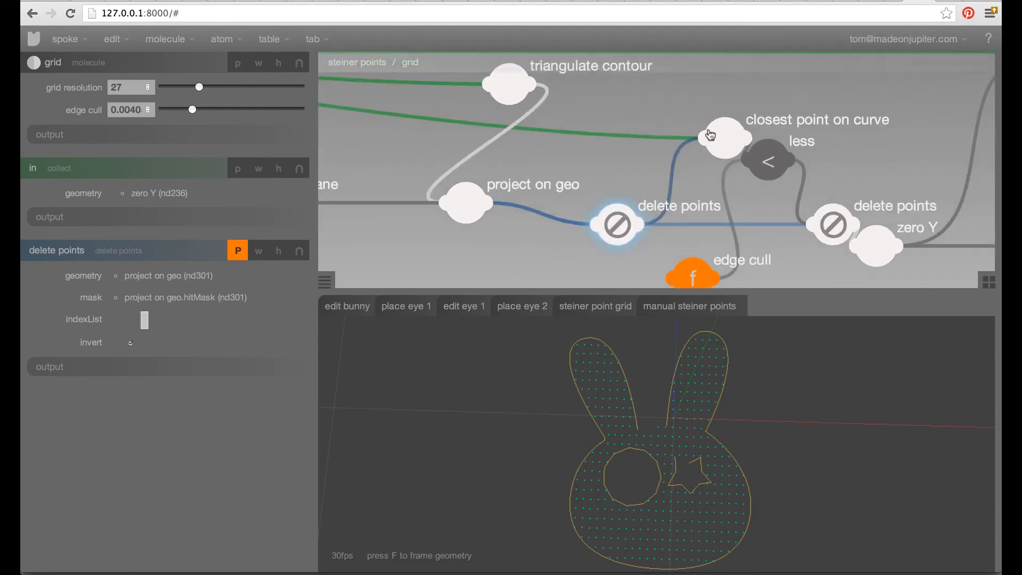
{"action": "mouse_move", "coordinate": [709, 127]}
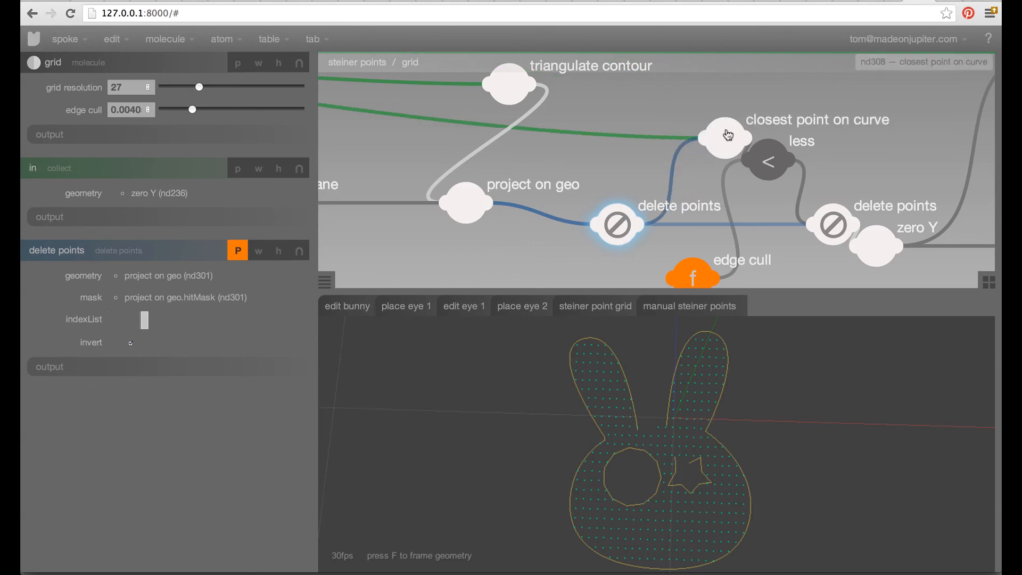
Inspect the closest-point-on-curve distances and the less node comparing them to edge cull.
{"action": "left_click", "coordinate": [725, 137]}
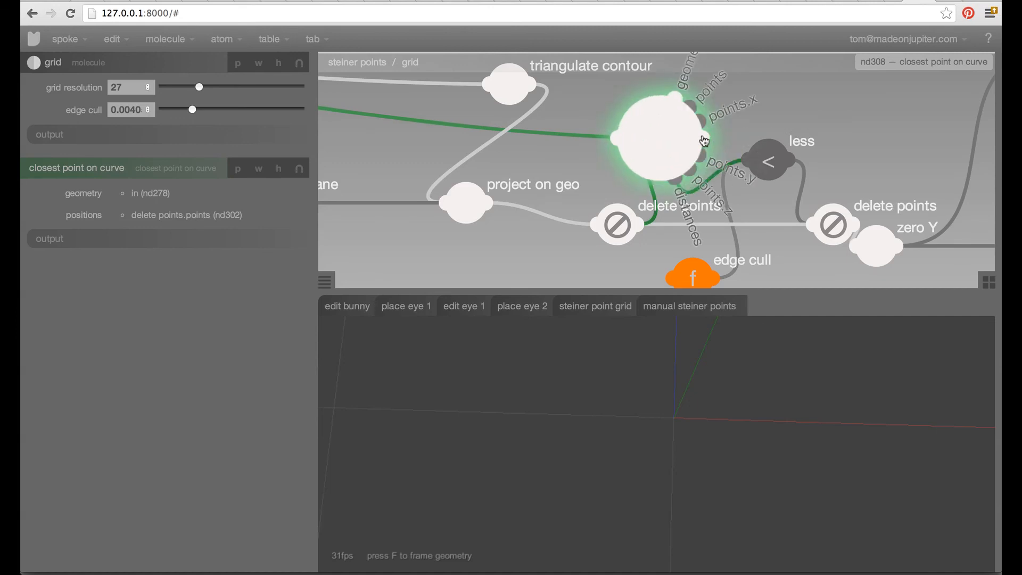
{"action": "mouse_move", "coordinate": [678, 188]}
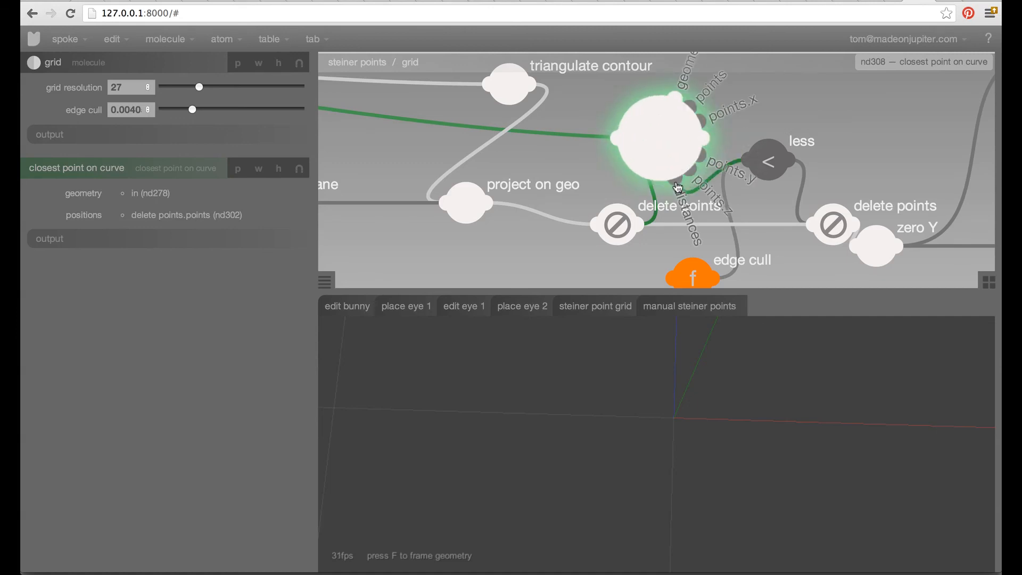
{"action": "mouse_move", "coordinate": [694, 113]}
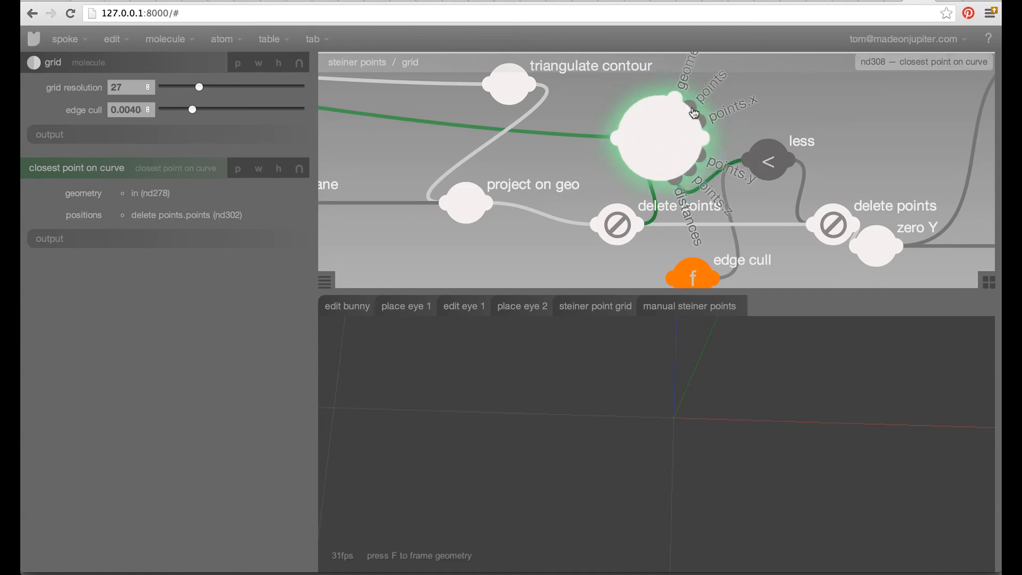
{"action": "mouse_move", "coordinate": [772, 160]}
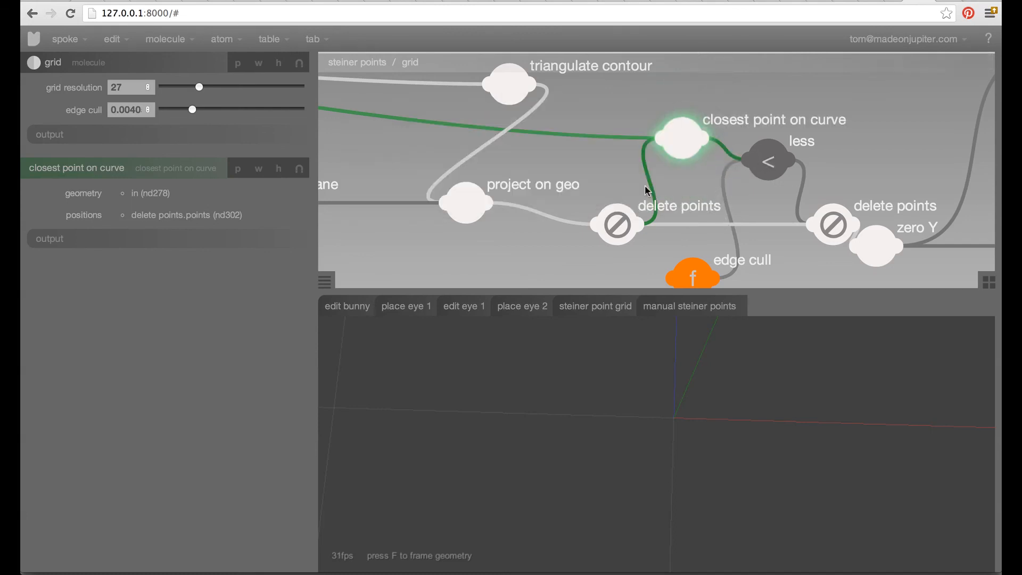
{"action": "left_click", "coordinate": [769, 161]}
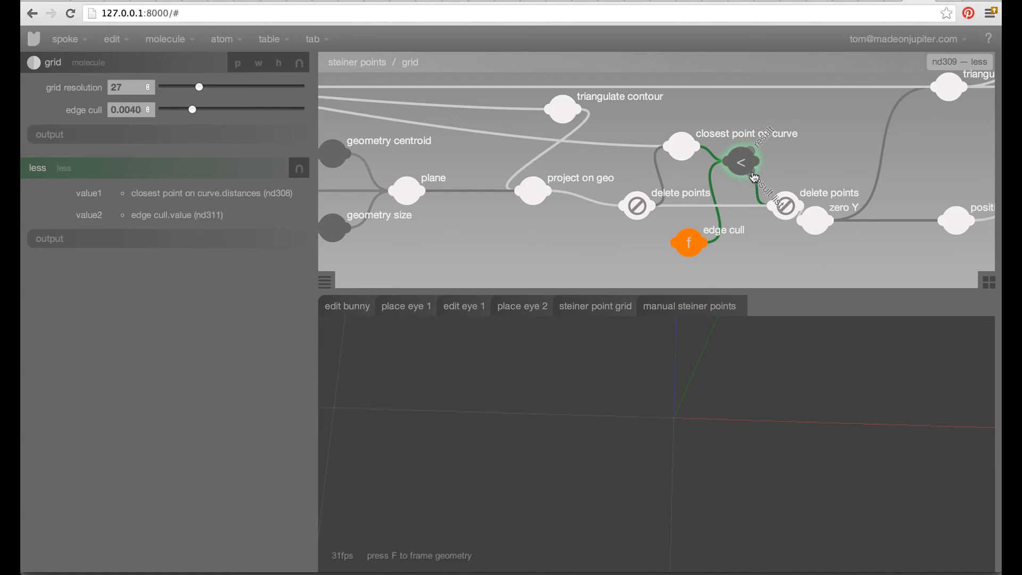
{"action": "mouse_move", "coordinate": [768, 223]}
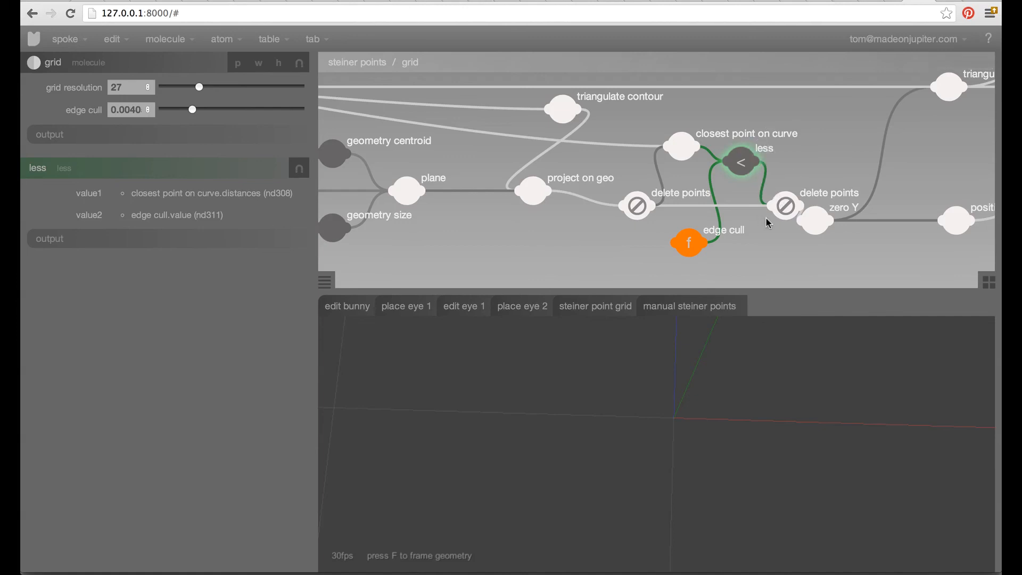
Preview edge-culled points, the zero-Y flattening, and the final triangulated bunny mesh with holes.
{"action": "left_click", "coordinate": [637, 206]}
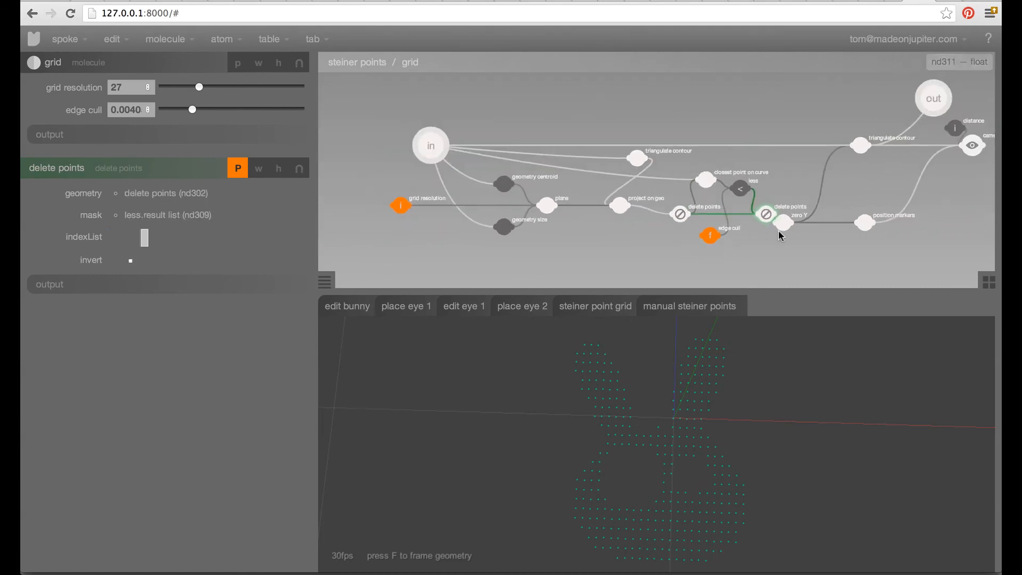
{"action": "left_click", "coordinate": [784, 224]}
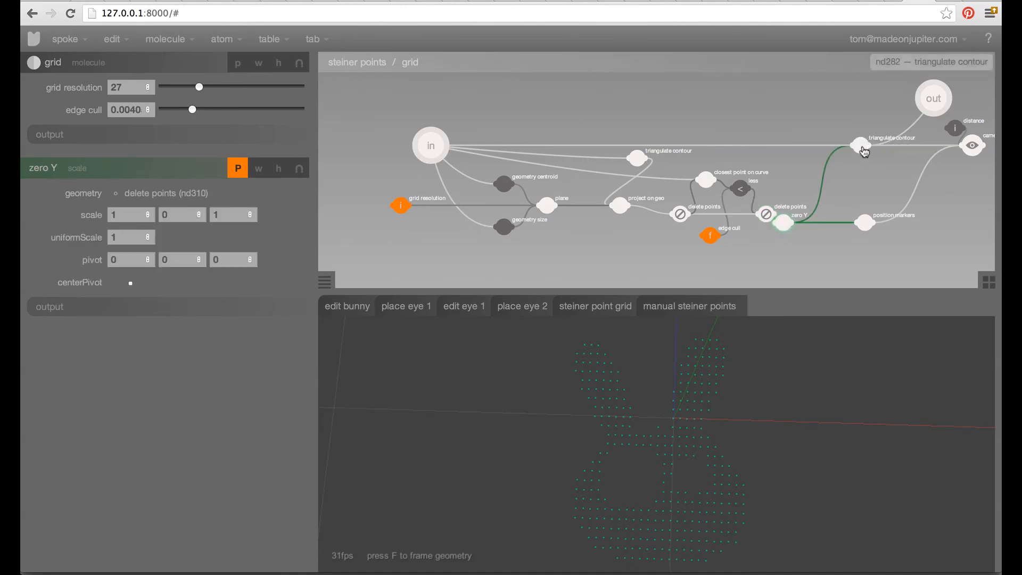
{"action": "left_click", "coordinate": [861, 145]}
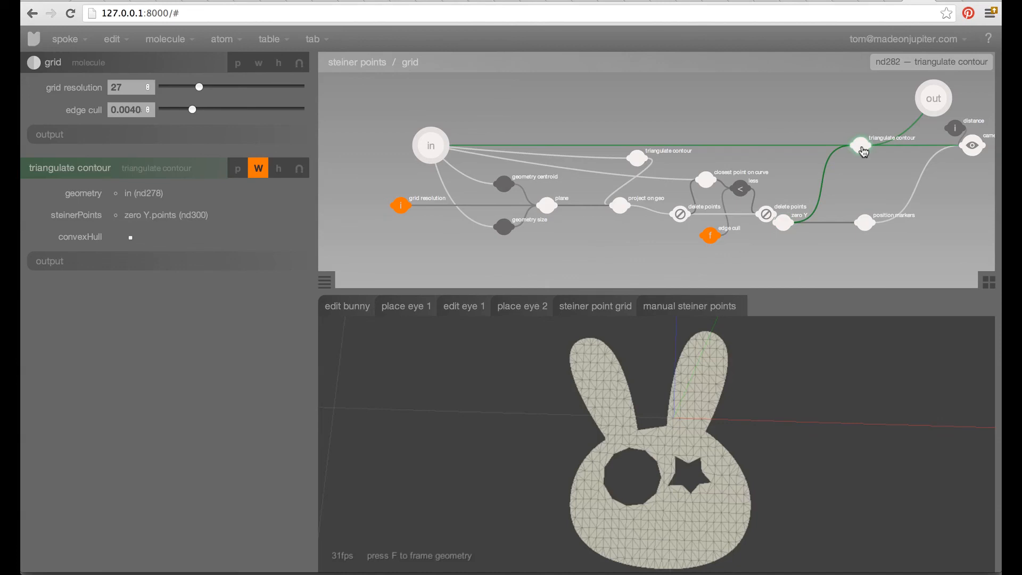